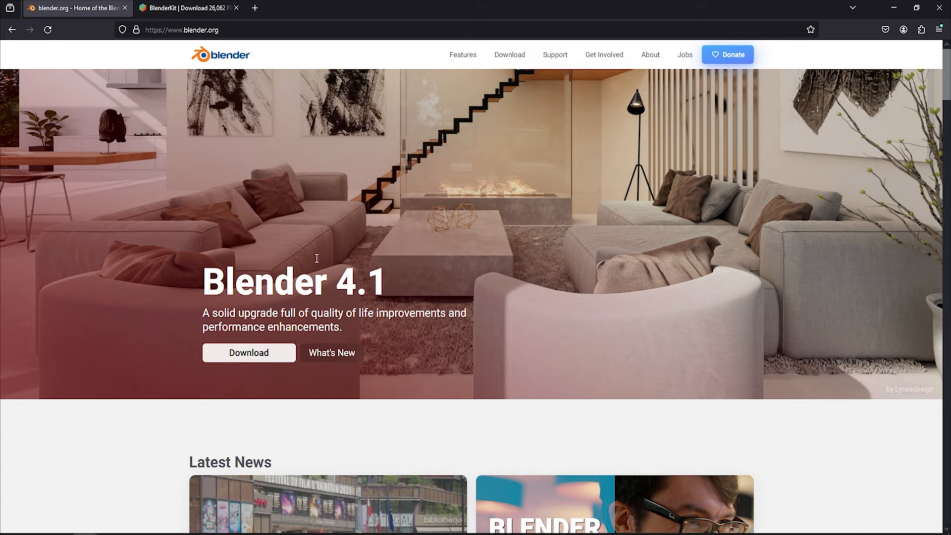
mouse_move(193, 234)
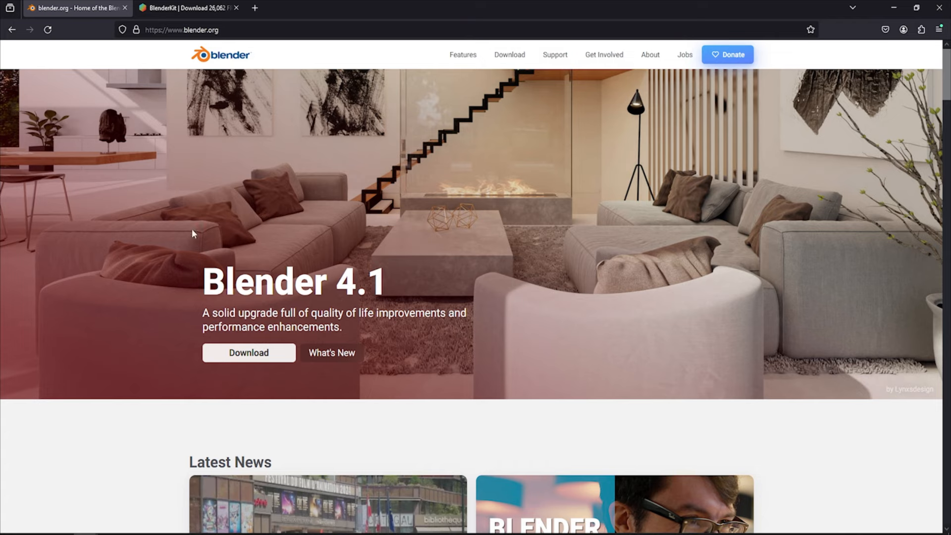
Step: Switch to the BlenderKit page and skim down through its free-assets offer and back up
left_click(188, 8)
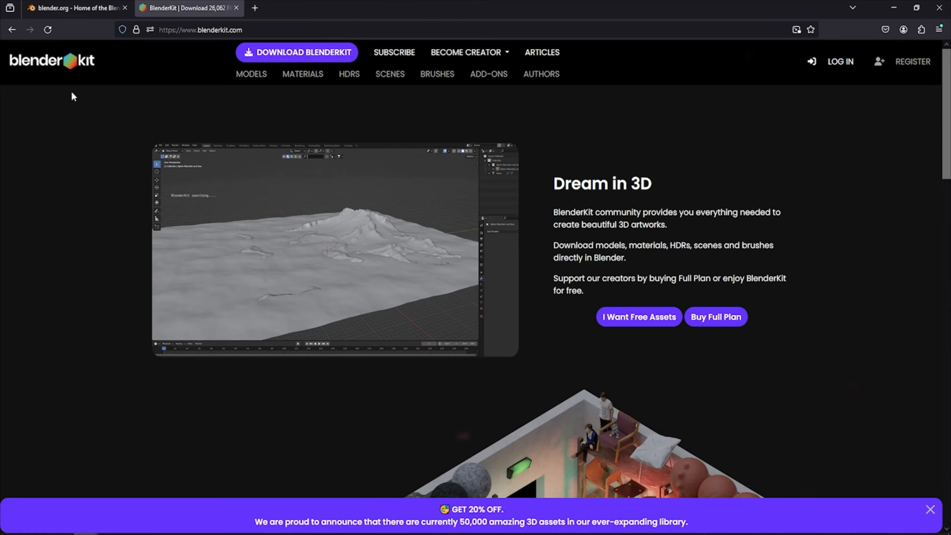
mouse_move(296, 52)
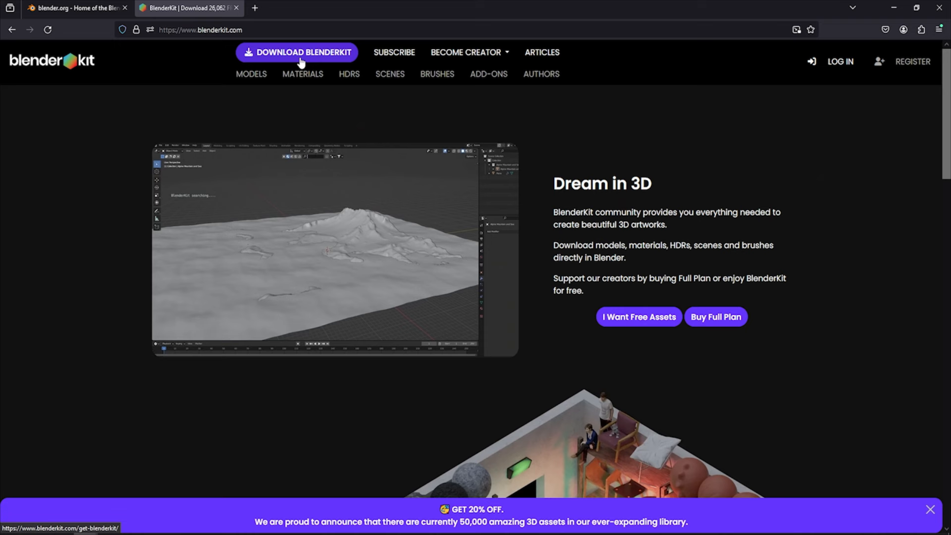
mouse_move(309, 70)
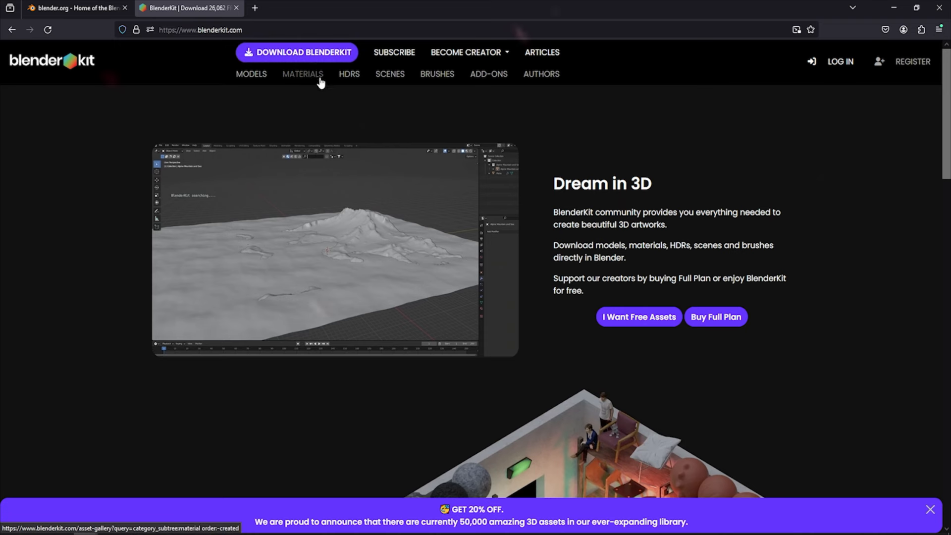
mouse_move(490, 232)
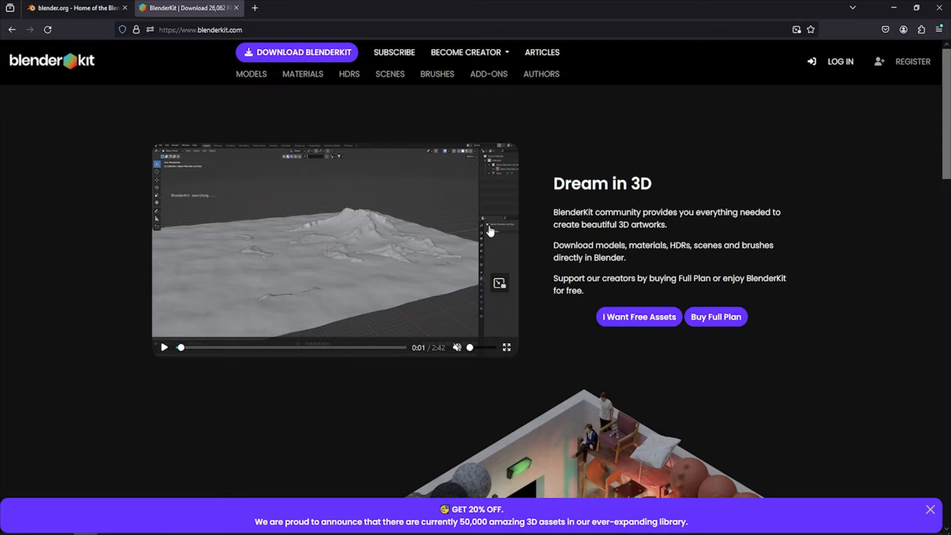
scroll("down", 3)
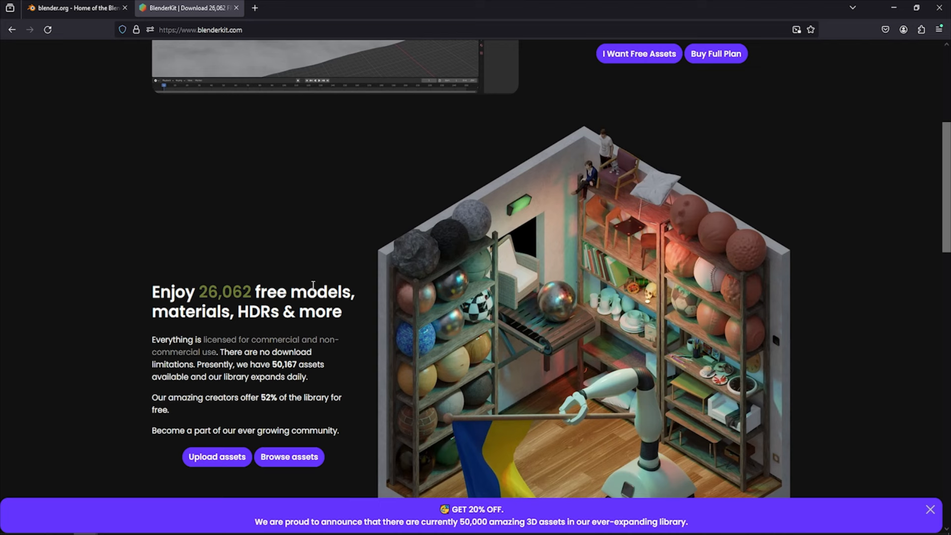
mouse_move(218, 308)
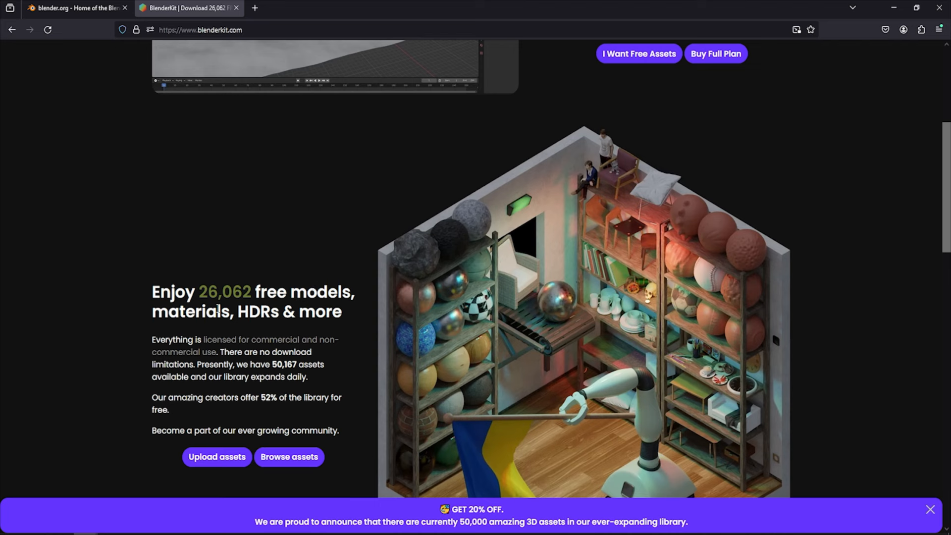
mouse_move(151, 387)
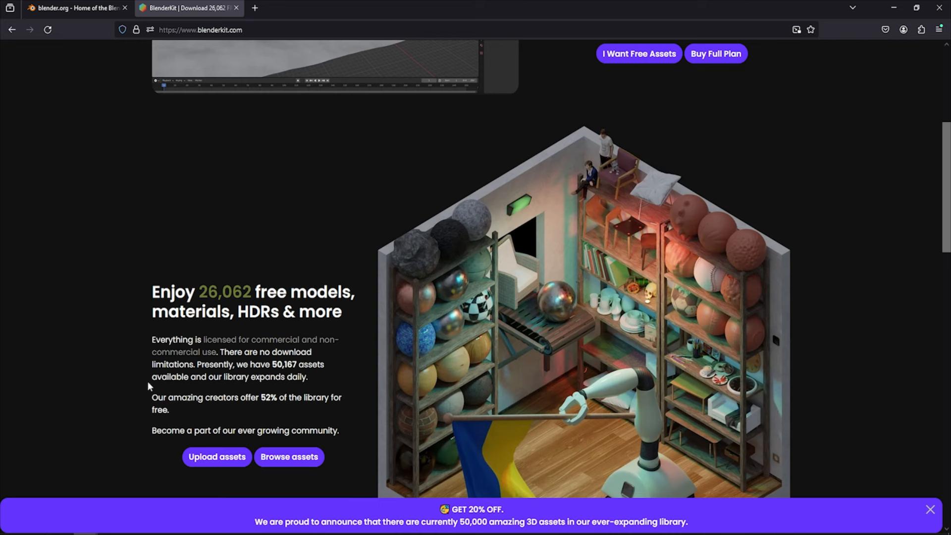
mouse_move(298, 392)
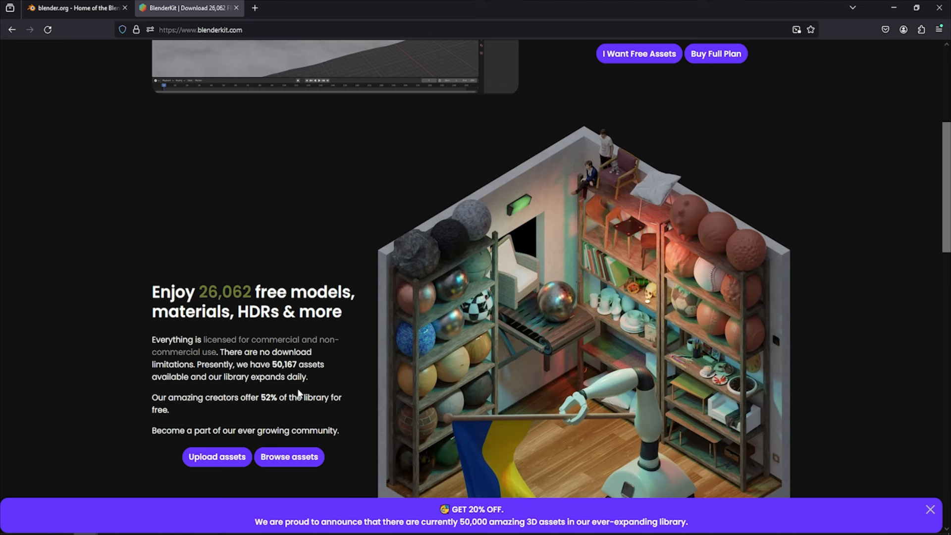
mouse_move(291, 389)
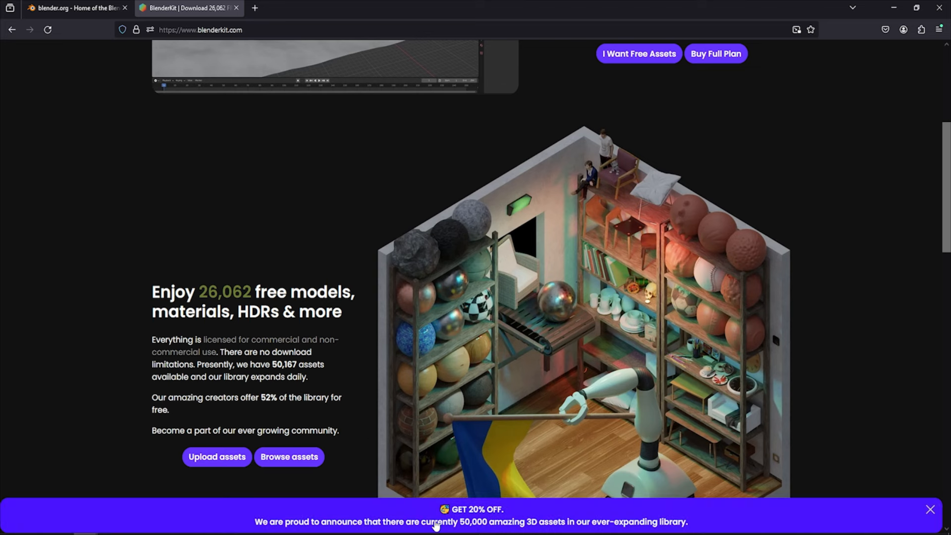
mouse_move(103, 328)
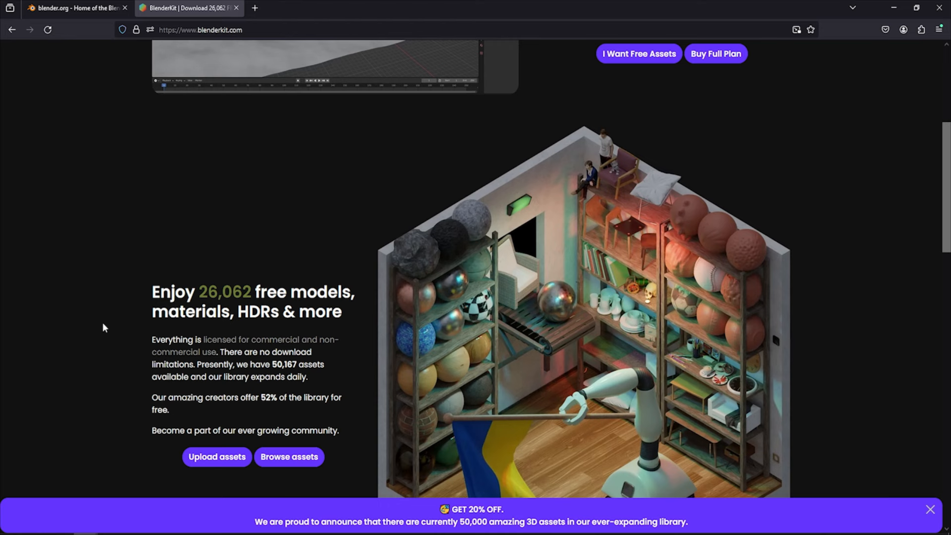
mouse_move(297, 318)
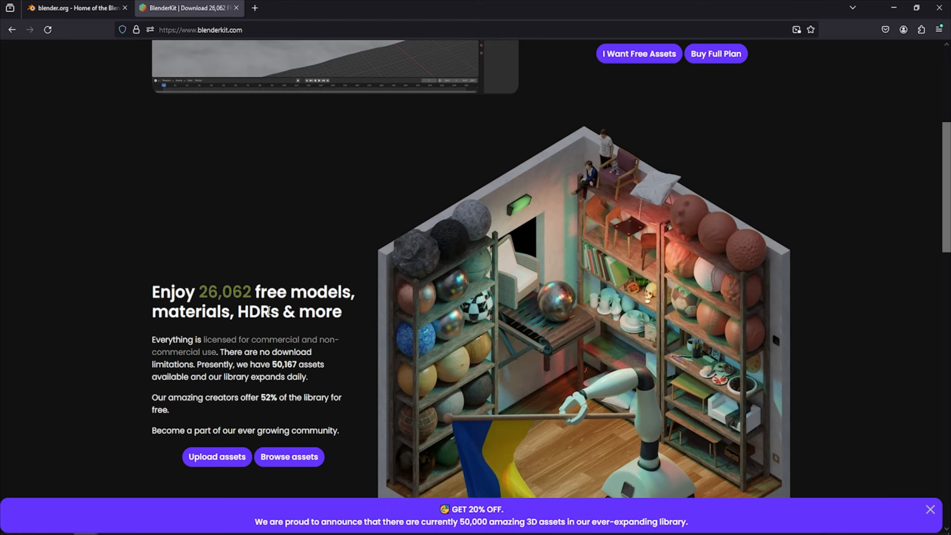
scroll("up", 3)
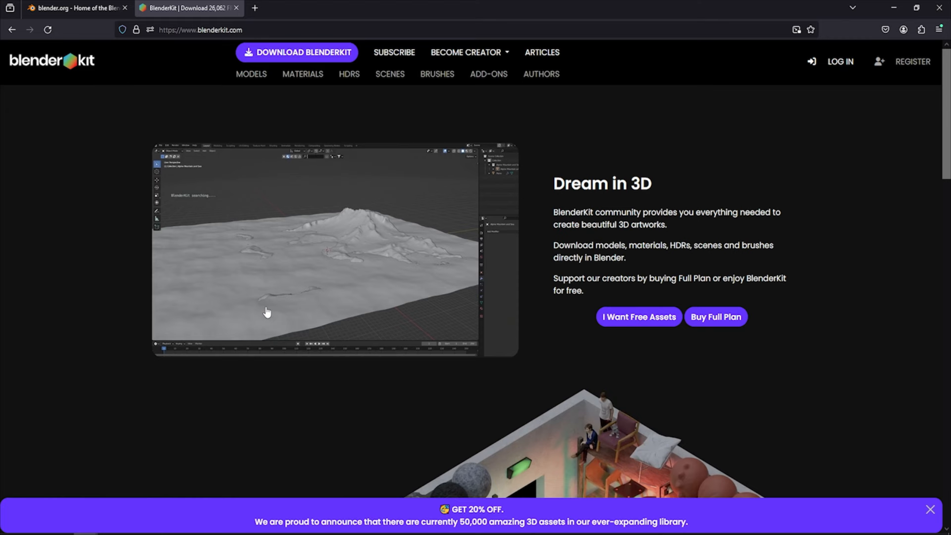
mouse_move(370, 87)
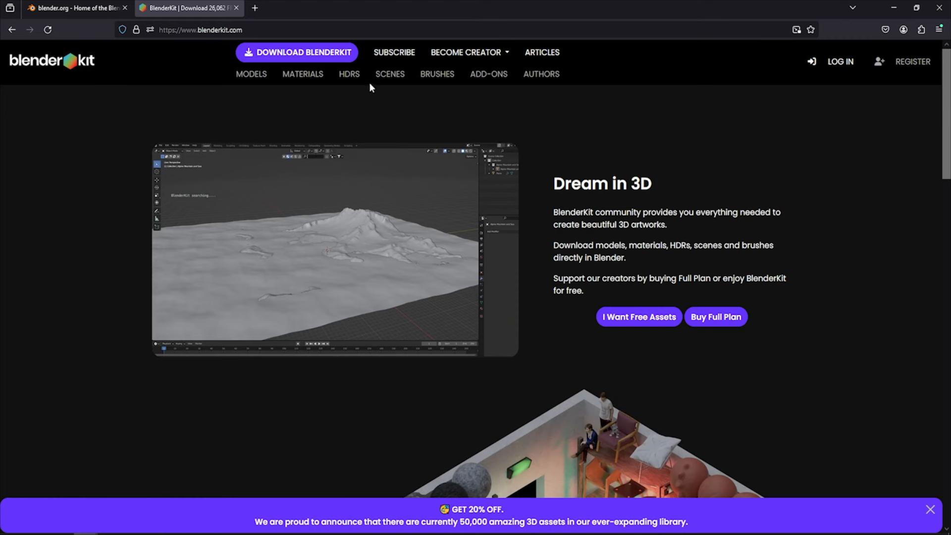
mouse_move(224, 77)
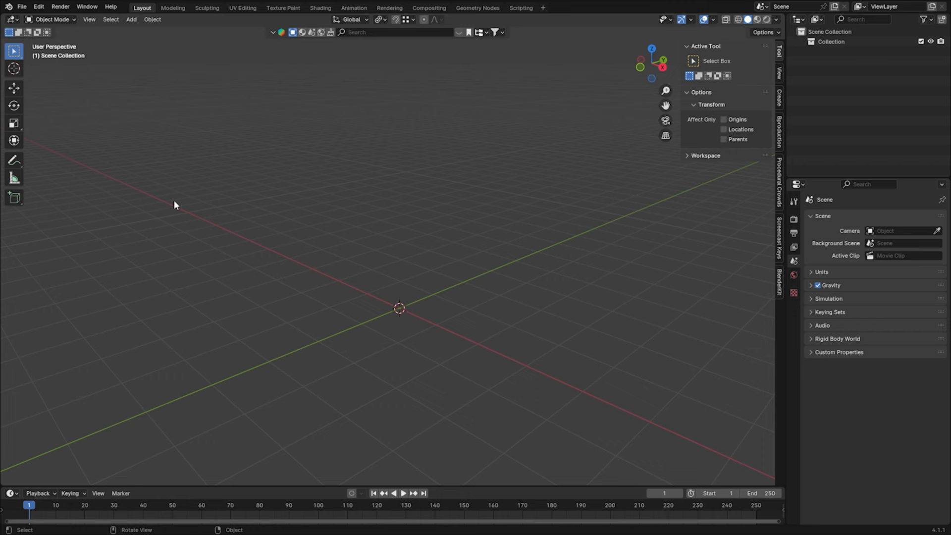
Step: Open Preferences > Add-ons and expand the enabled BlenderKit Online Asset Library entry
left_click(38, 7)
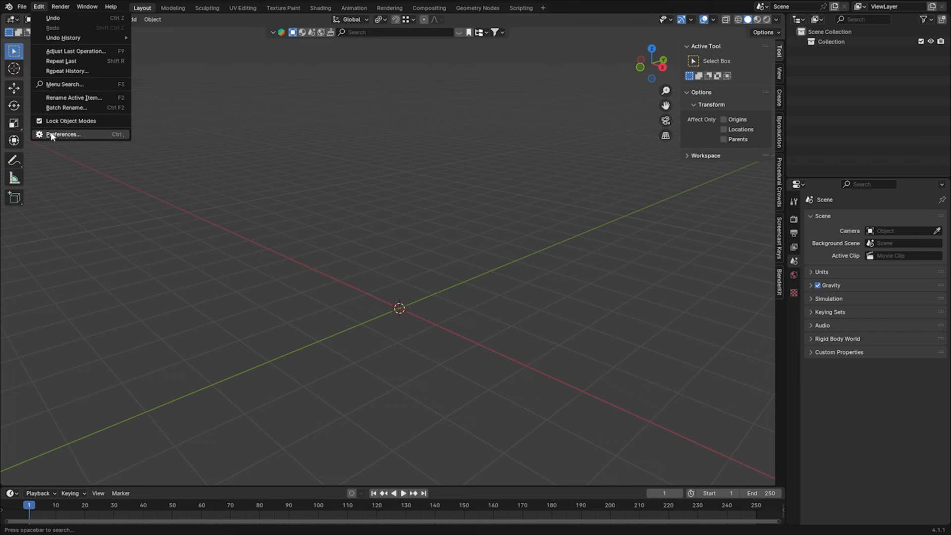
left_click(64, 134)
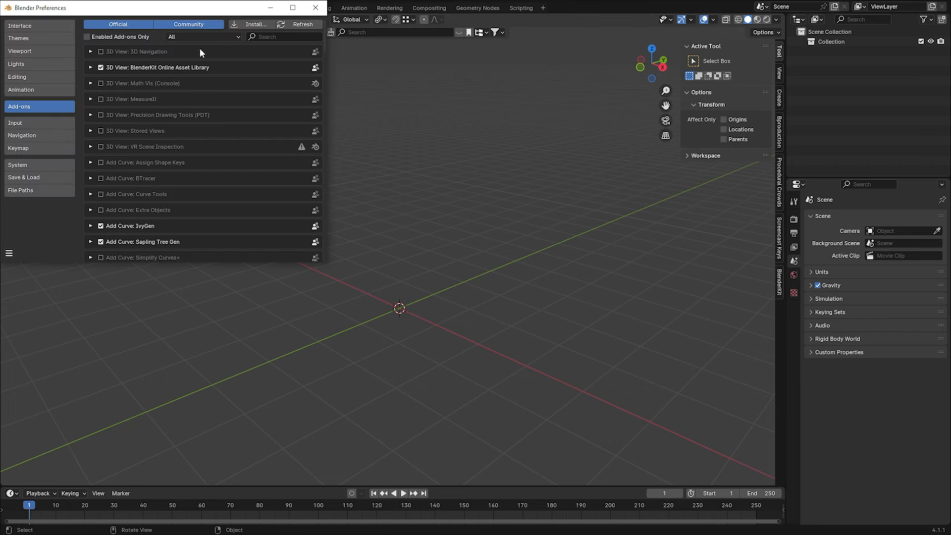
mouse_move(254, 24)
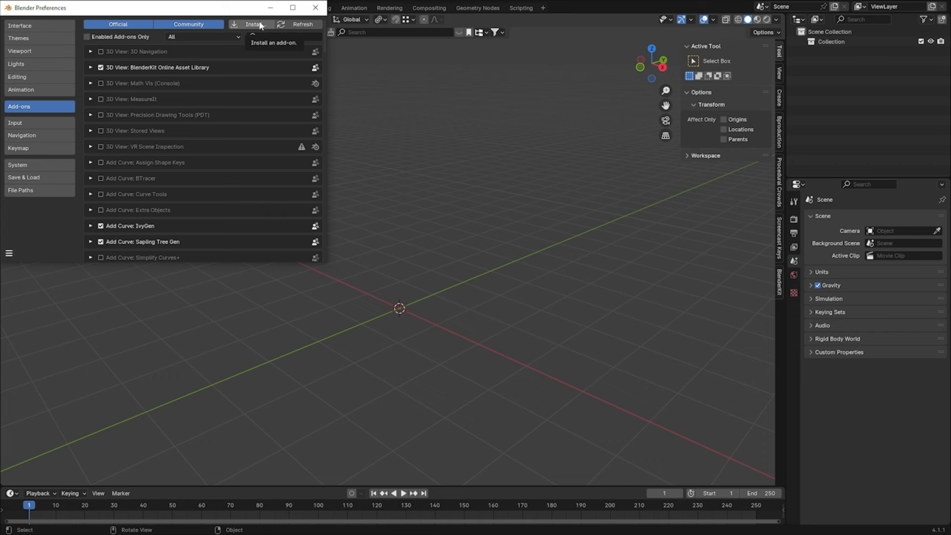
mouse_move(132, 72)
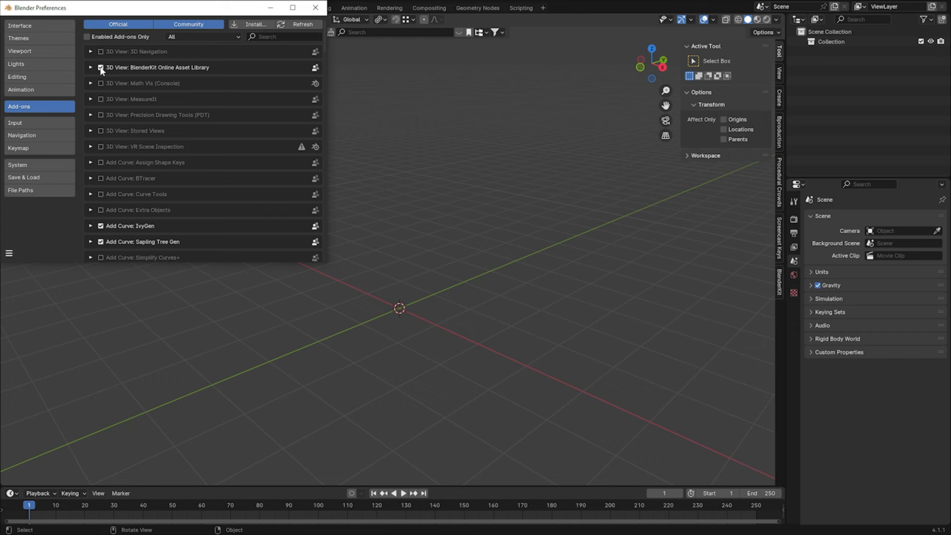
left_click(90, 67)
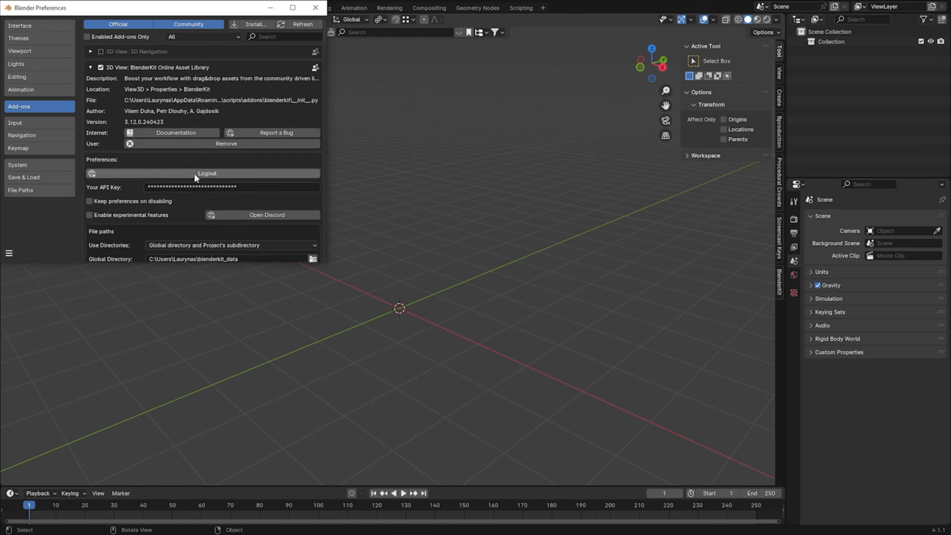
mouse_move(168, 169)
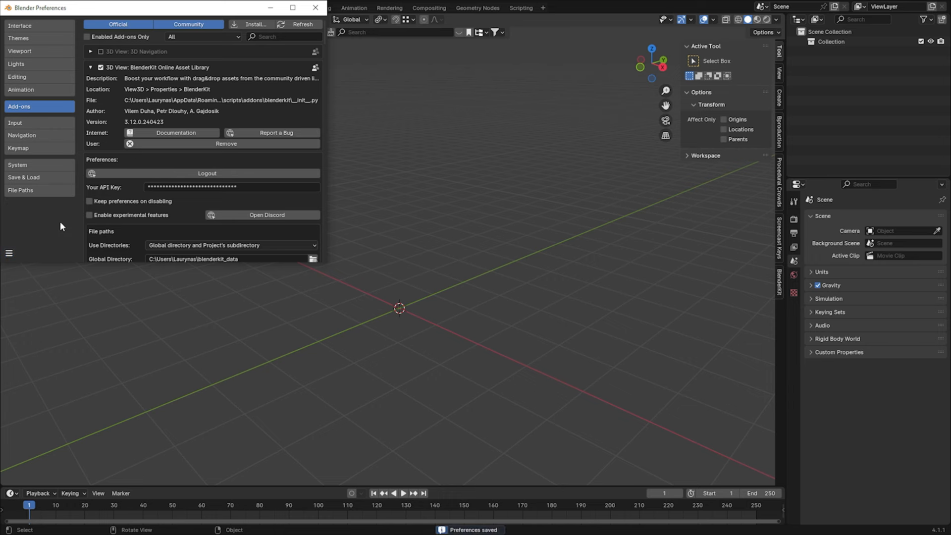
Step: Add a cube, lift it along Z and enter Edit Mode on it
key("shift+a")
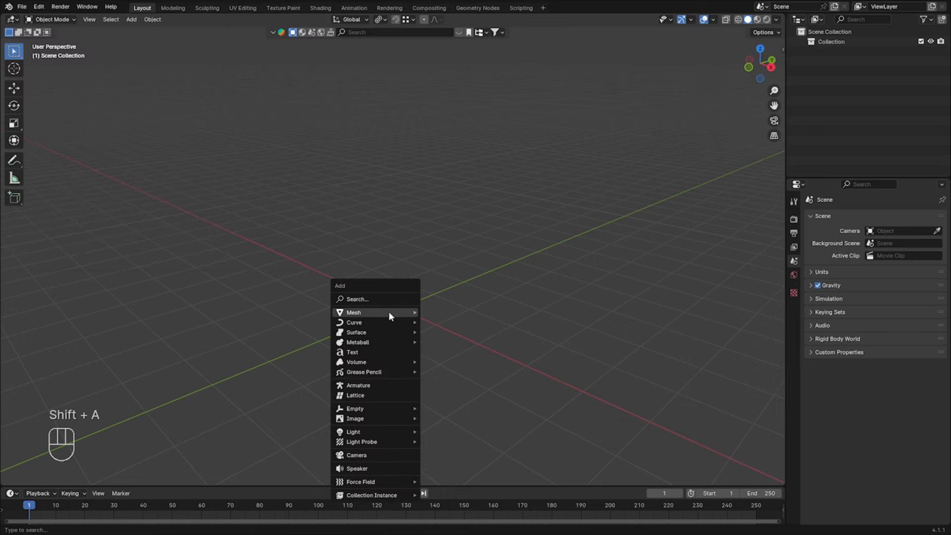
left_click(353, 312)
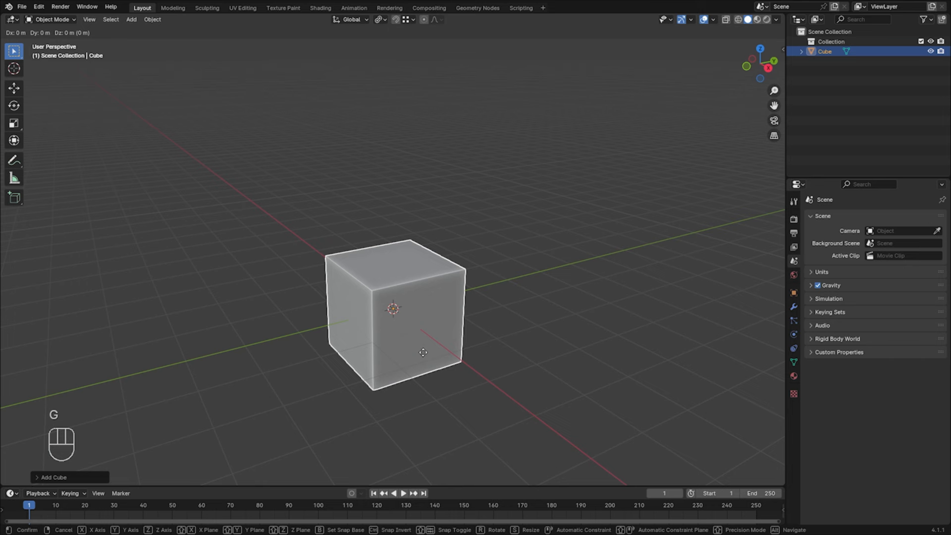
key("z")
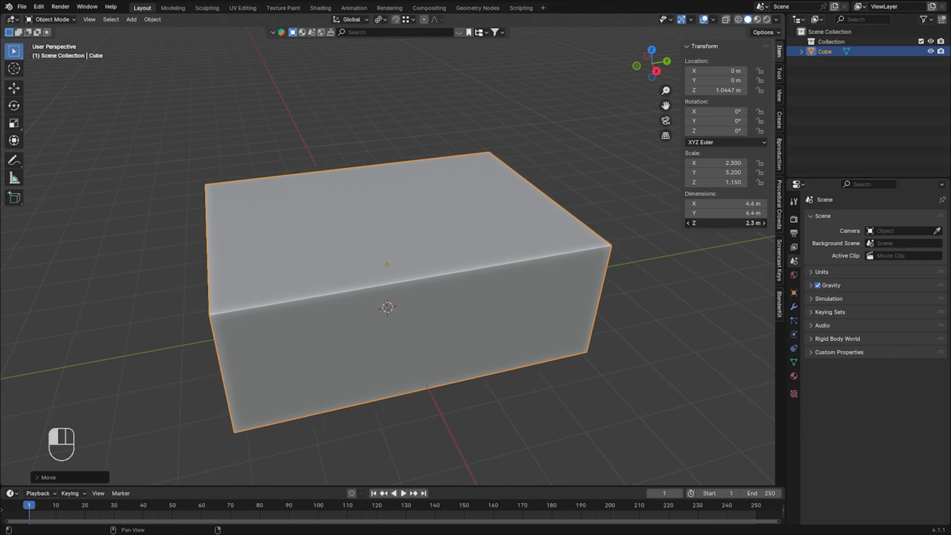
key("Tab")
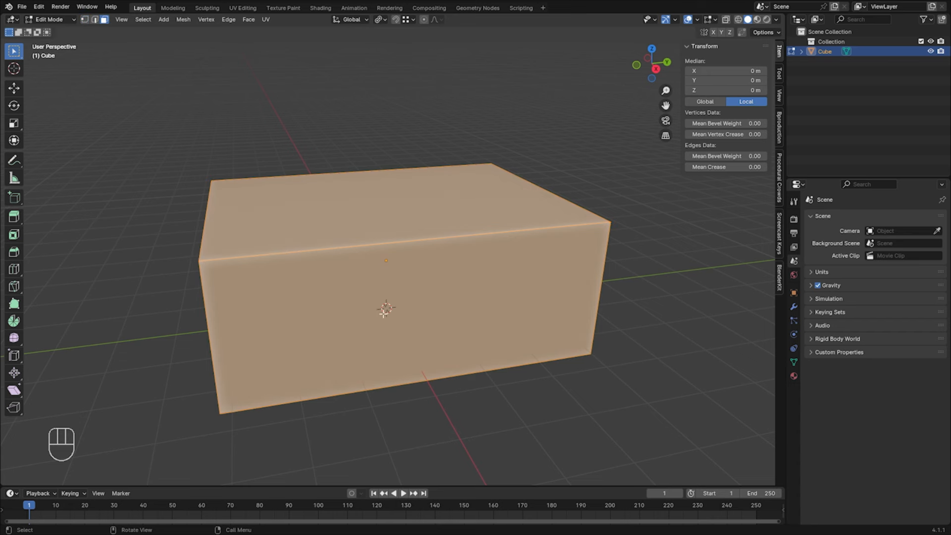
Step: Delete the top and front faces, separate the floor into its own object and return to Object Mode
left_click(423, 202)
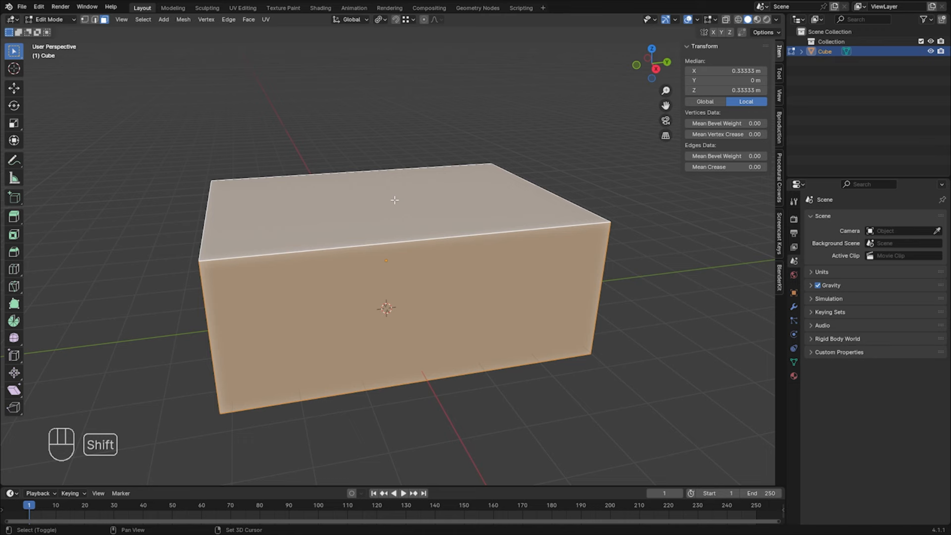
key("x")
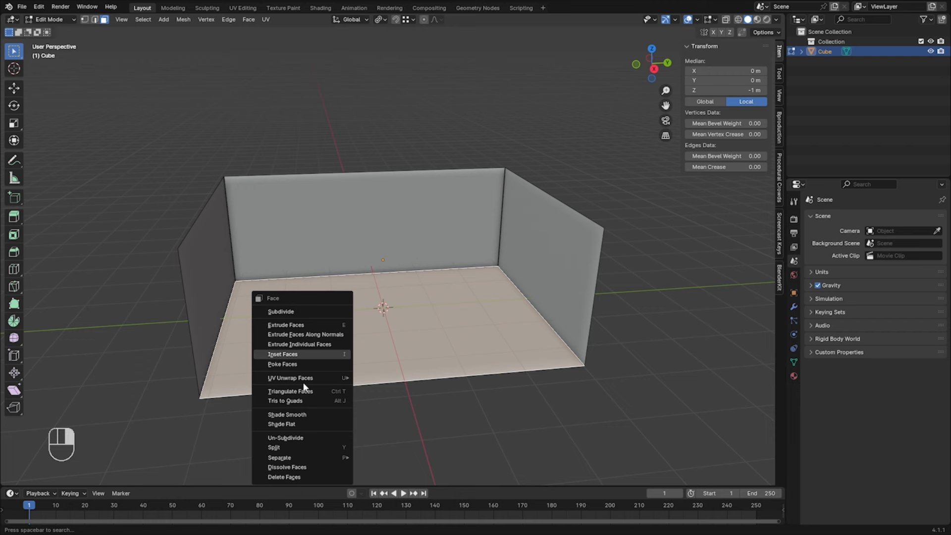
left_click(279, 458)
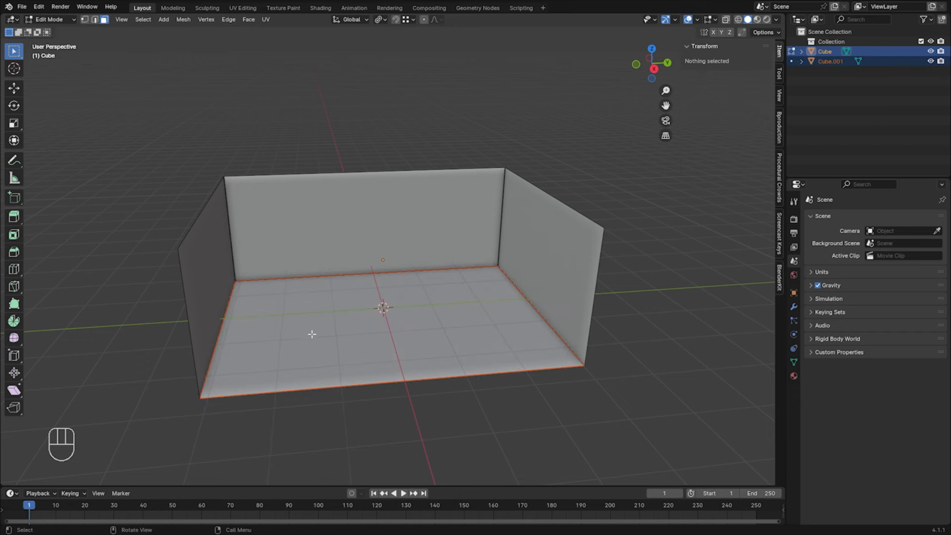
key("Tab")
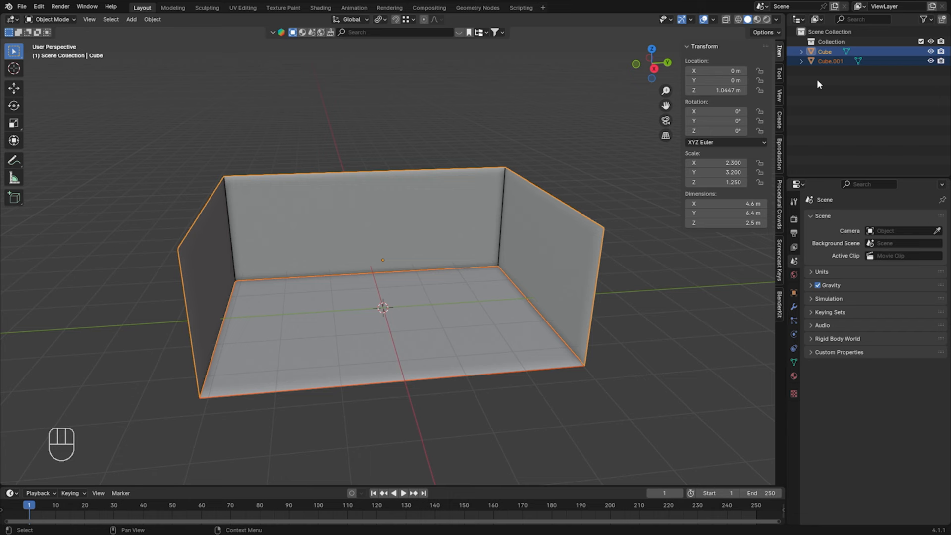
mouse_move(363, 275)
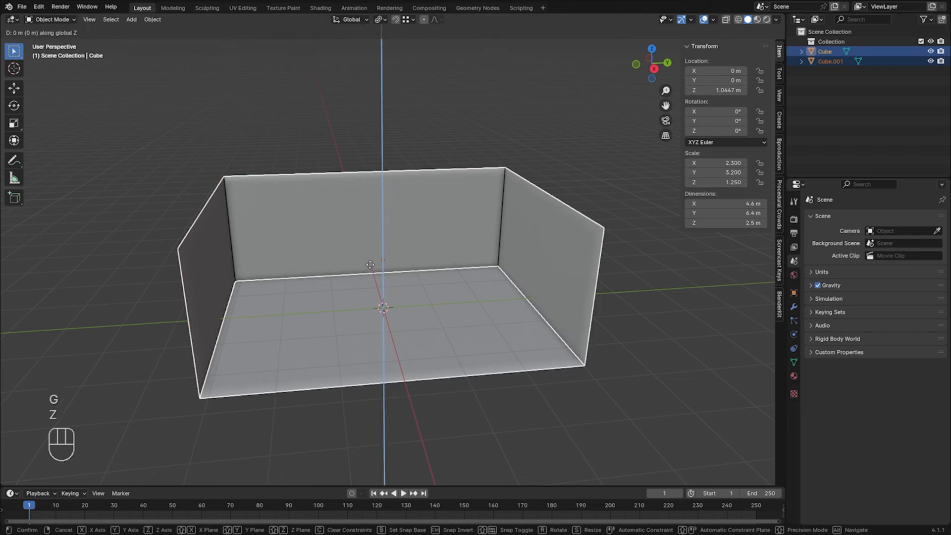
mouse_move(370, 255)
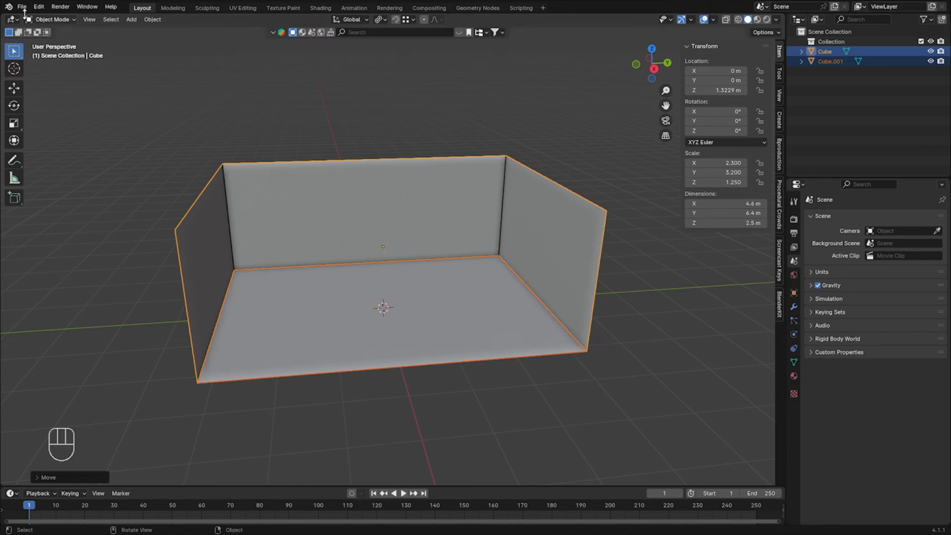
Step: Save the scene as a new file via File > Save As
left_click(22, 7)
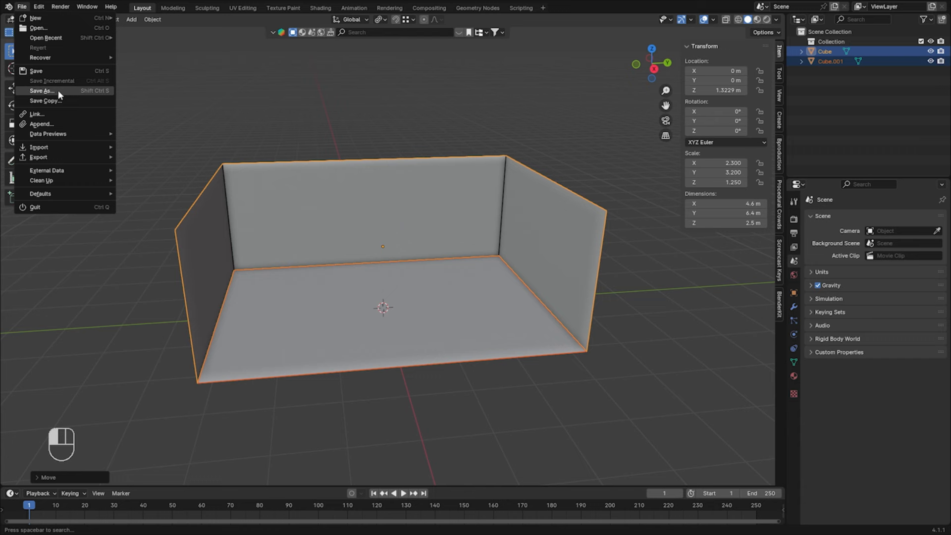
left_click(40, 90)
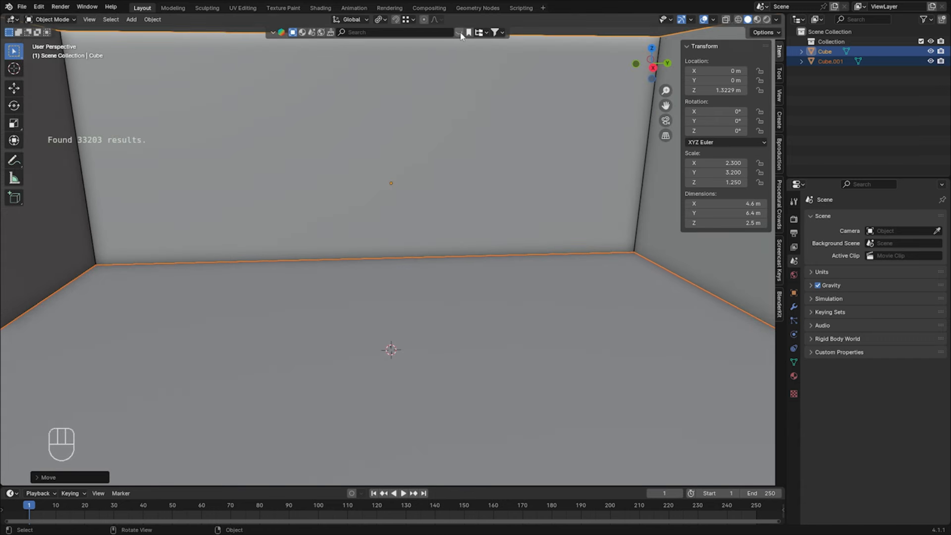
Step: Search BlenderKit for 'chimney', add the Fire stove with chimney and turn it to face into the room
left_click(496, 32)
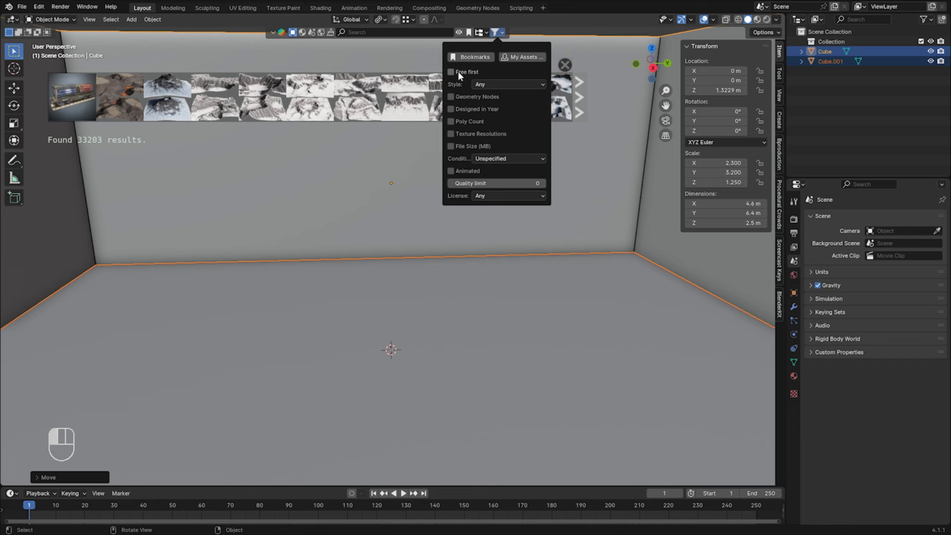
mouse_move(458, 73)
type("c")
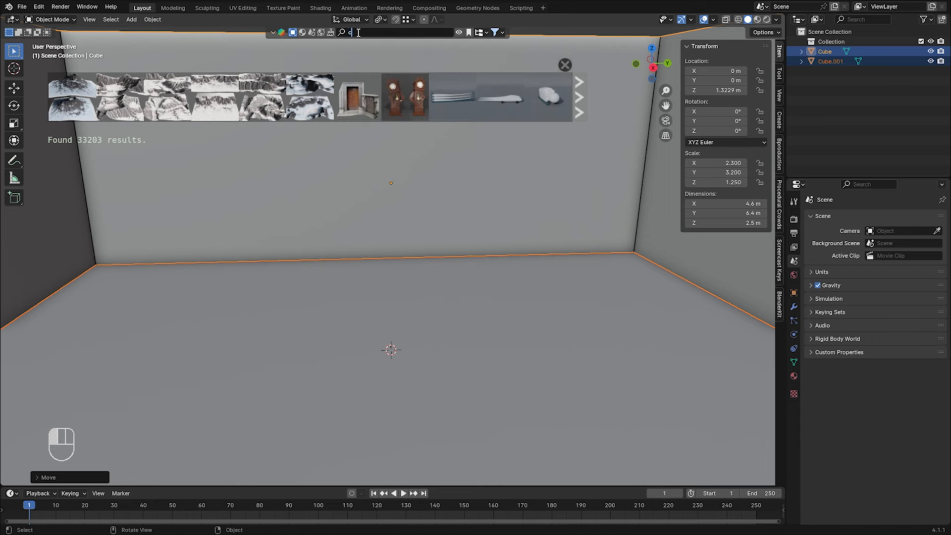
type("himney")
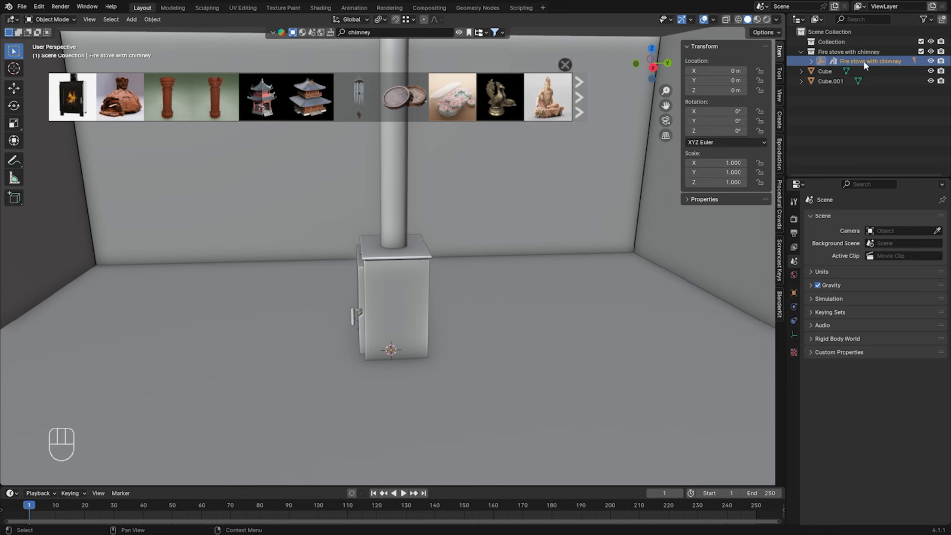
key("g")
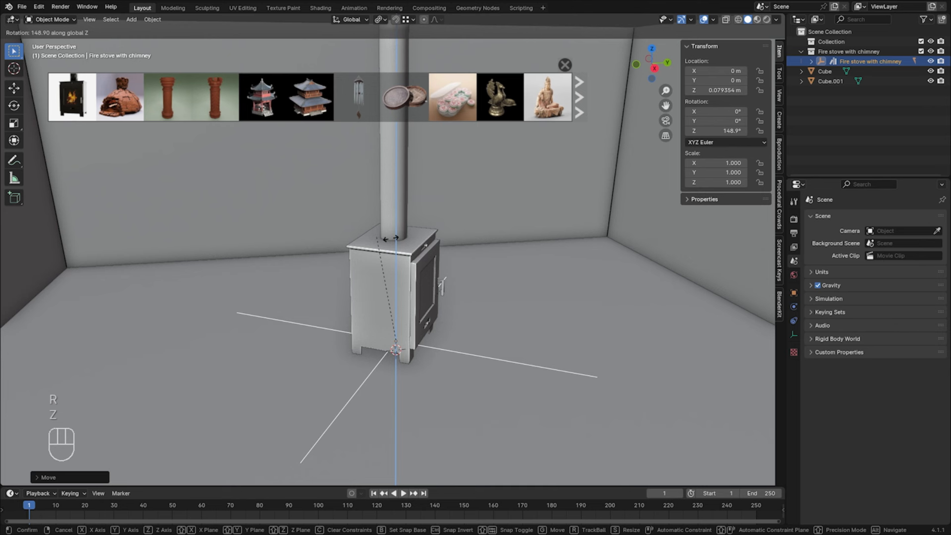
mouse_move(464, 295)
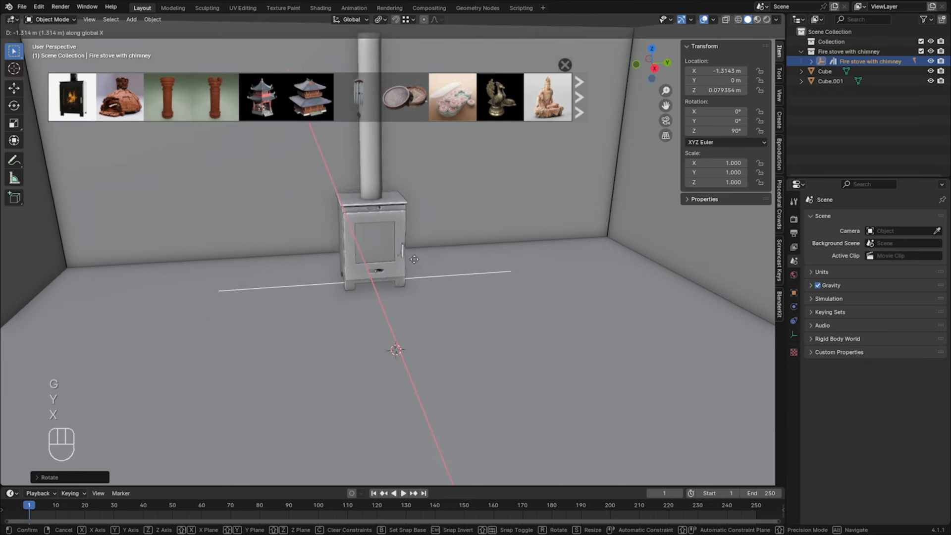
mouse_move(405, 250)
type("logs")
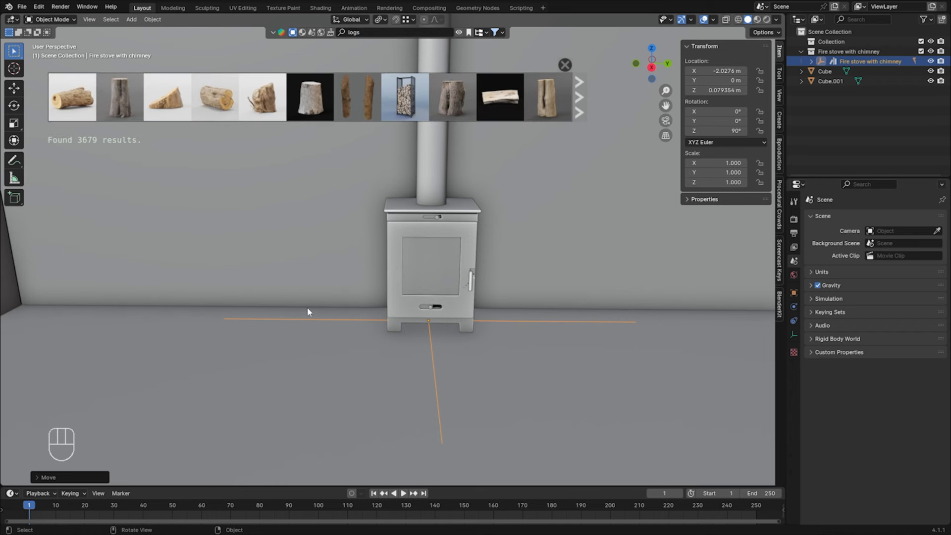
Step: Bring in wood logs beside the stove and scale the lumpy log down to size
key("shift")
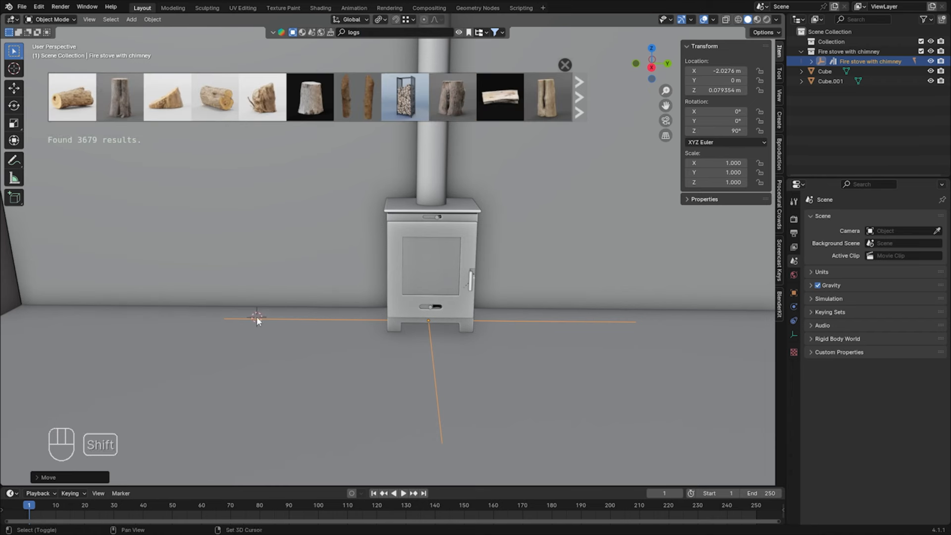
mouse_move(295, 325)
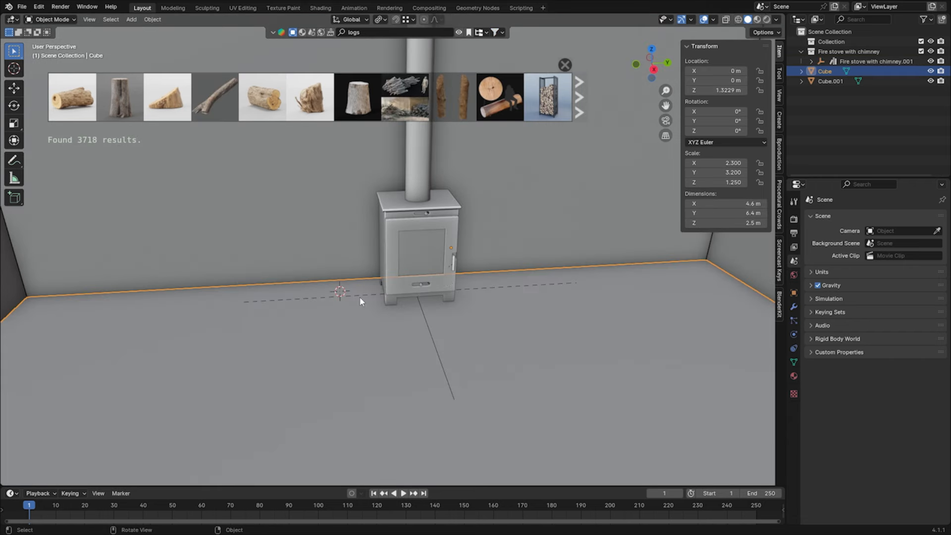
mouse_move(400, 323)
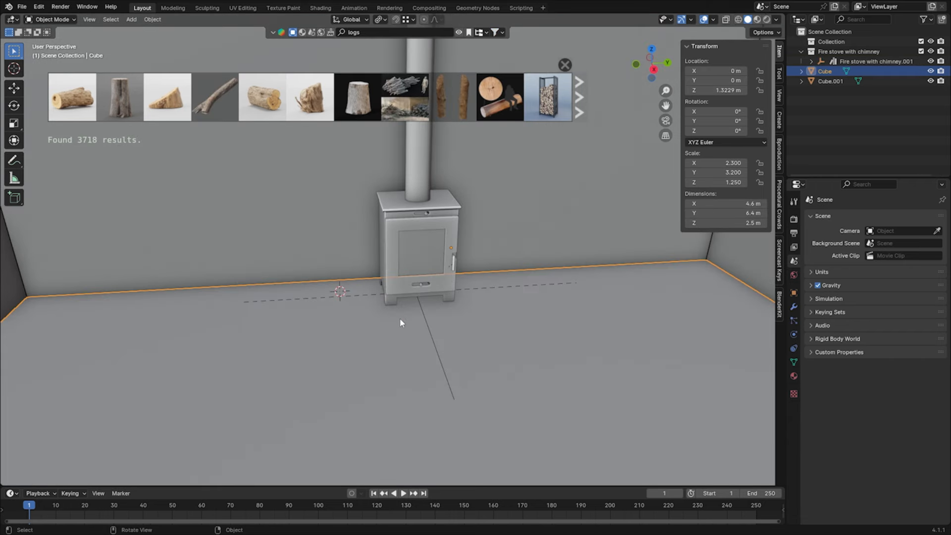
mouse_move(539, 284)
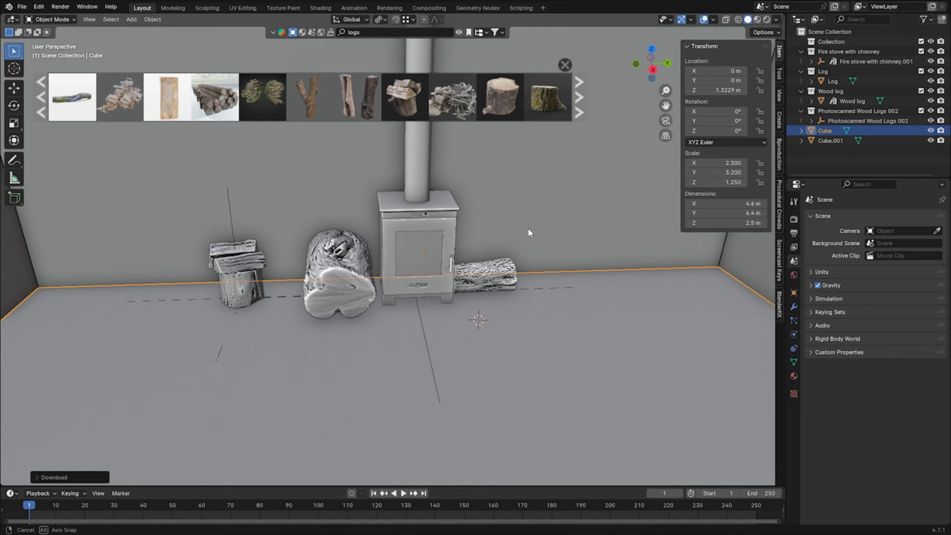
left_click(340, 273)
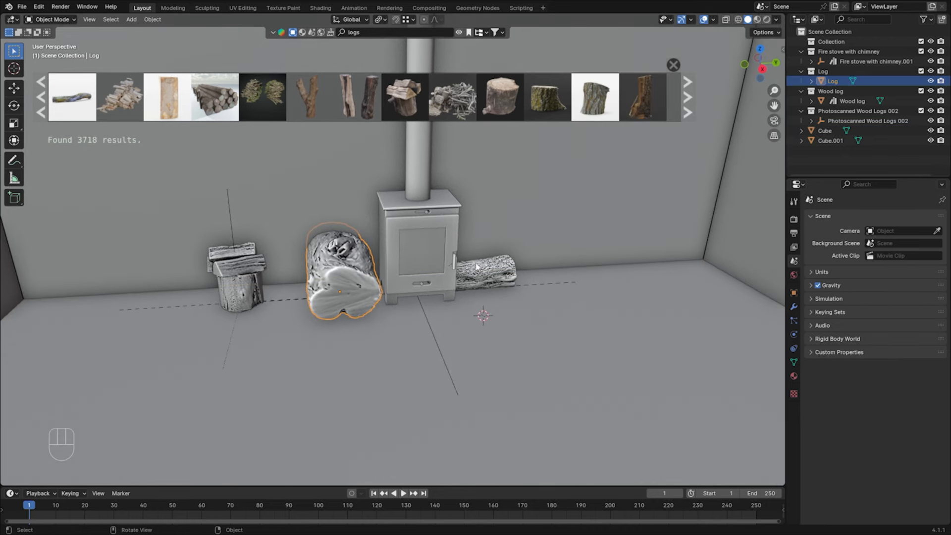
mouse_move(474, 220)
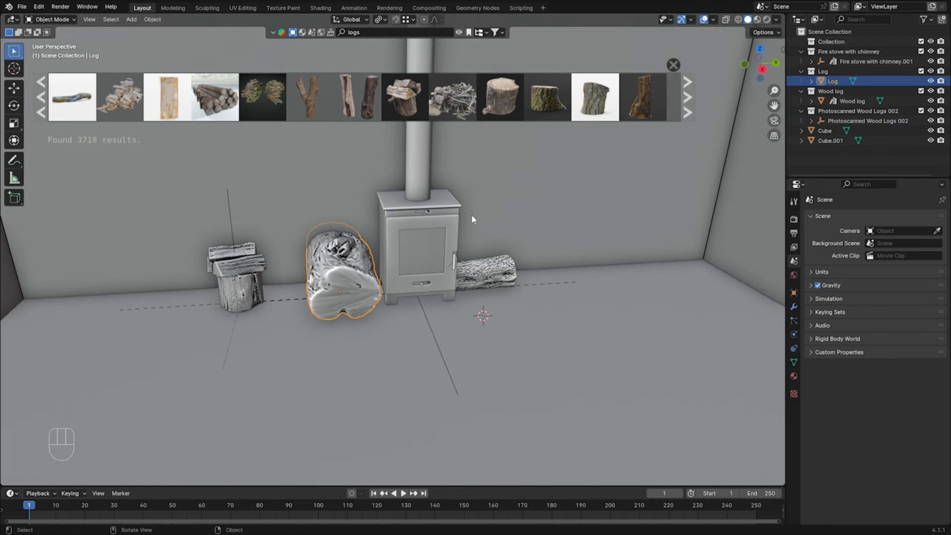
key("s")
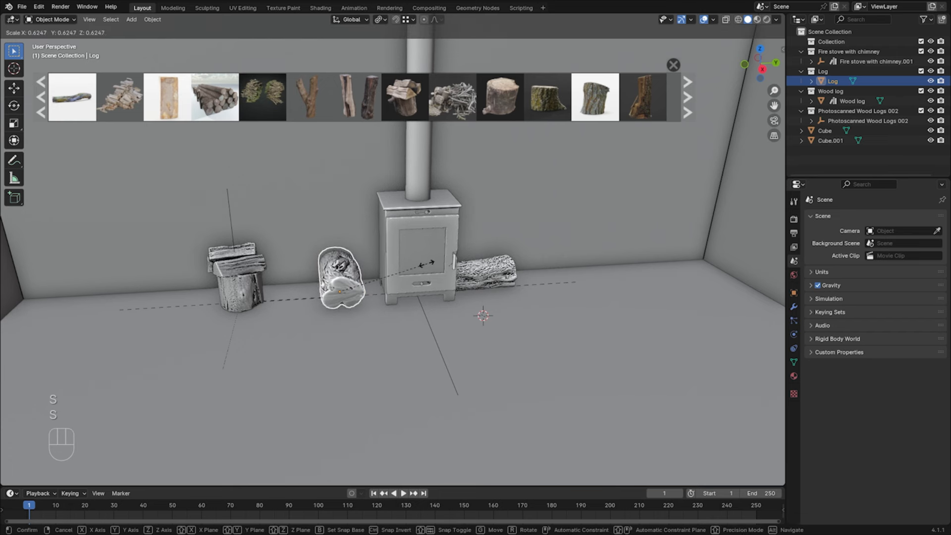
key("r")
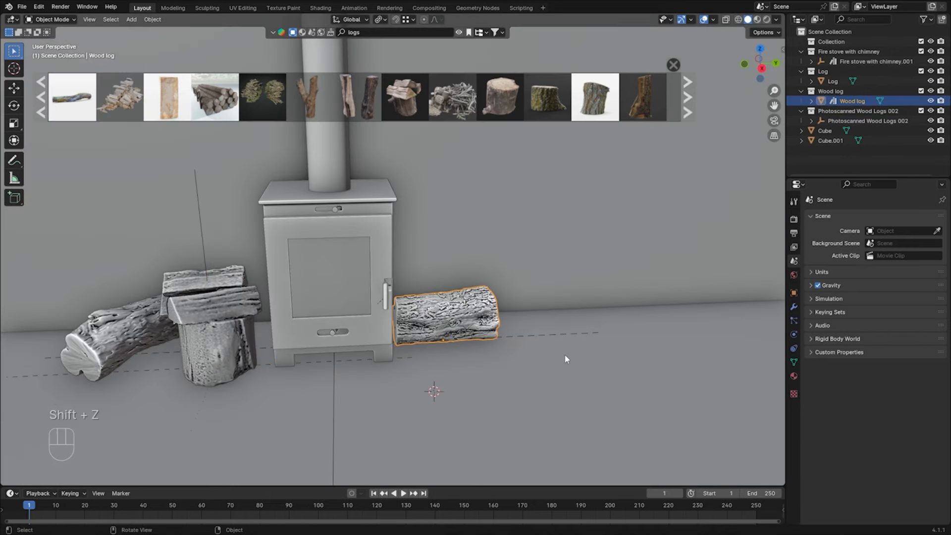
Step: Rotate the floor log to a natural resting angle and save the file
key("r")
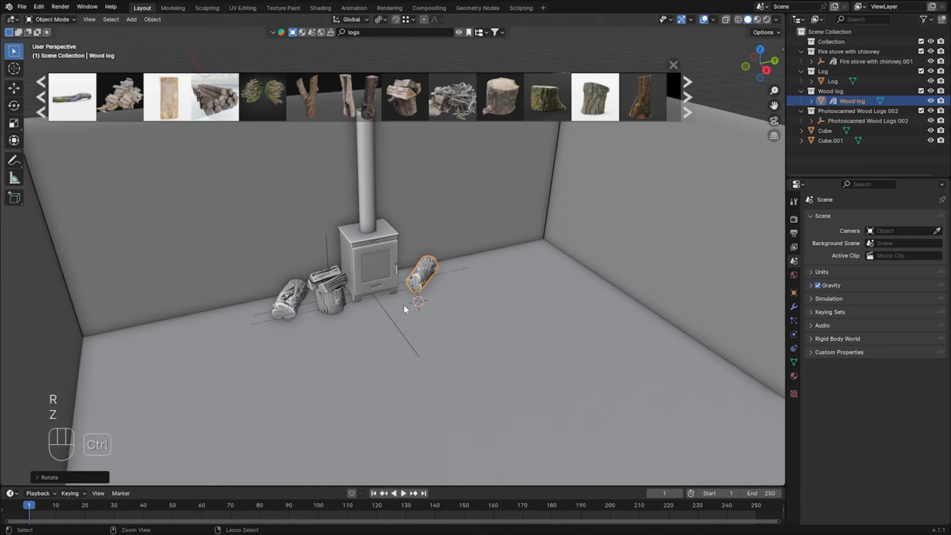
key("ctrl+s")
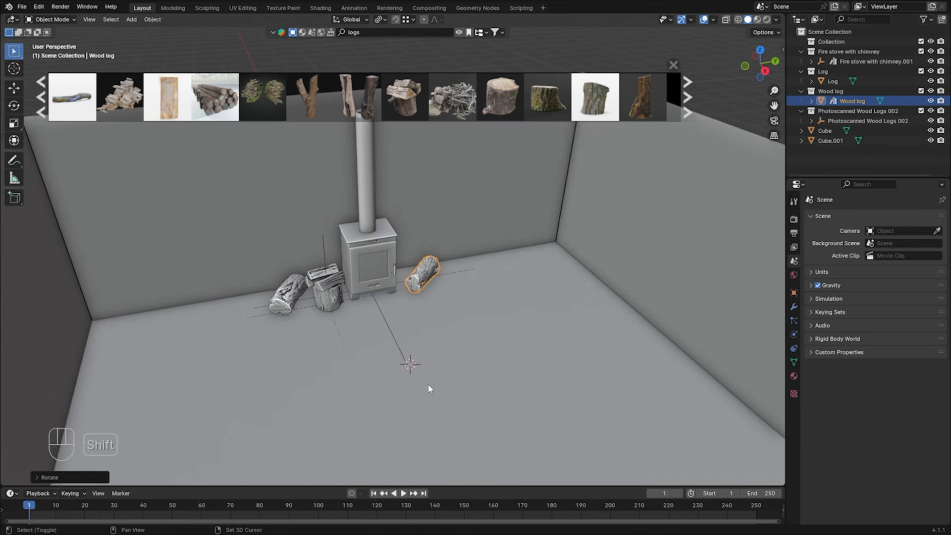
Step: Add a camera and move it into position inside the room
key("shift+a")
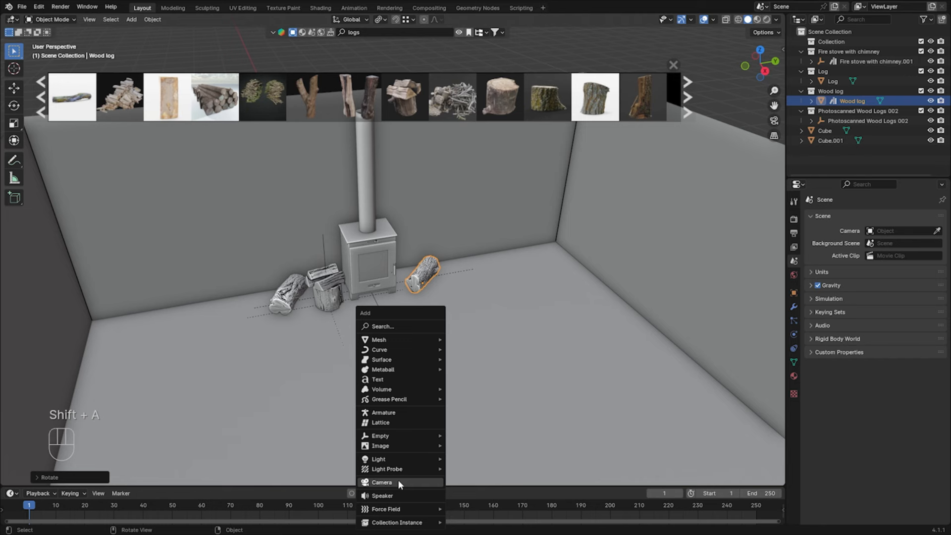
left_click(381, 483)
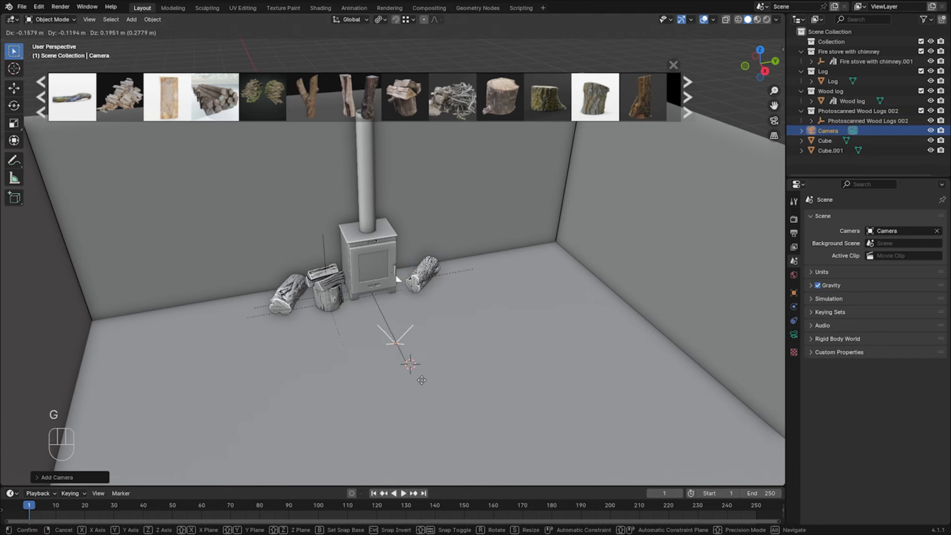
key("z")
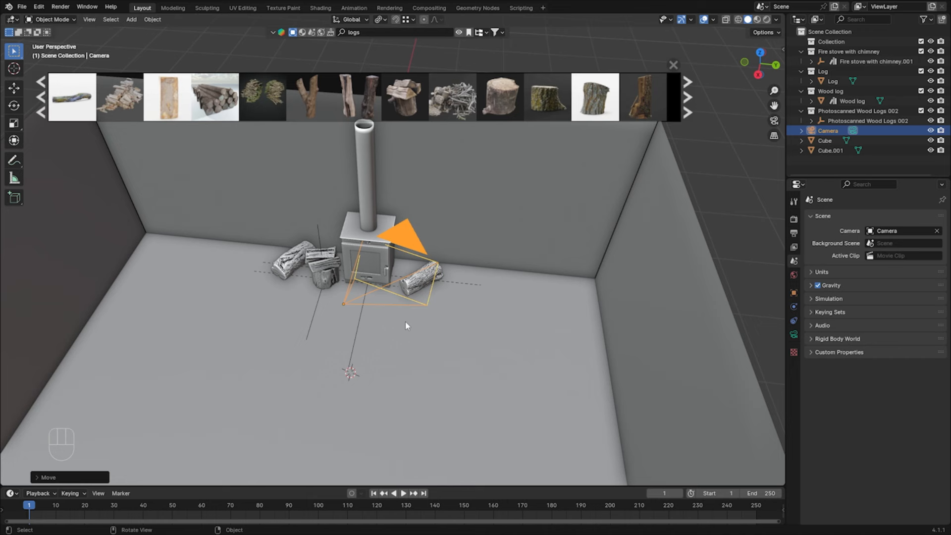
key("g")
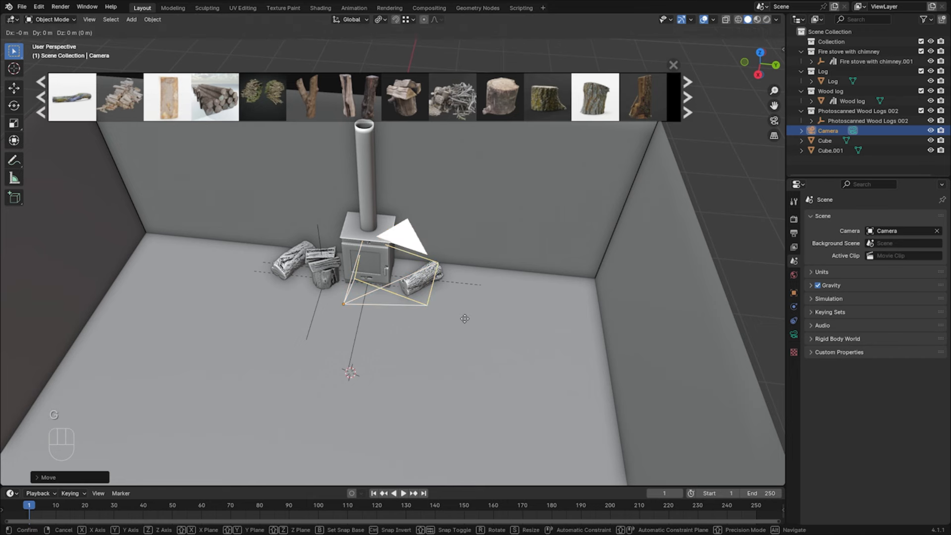
key("x")
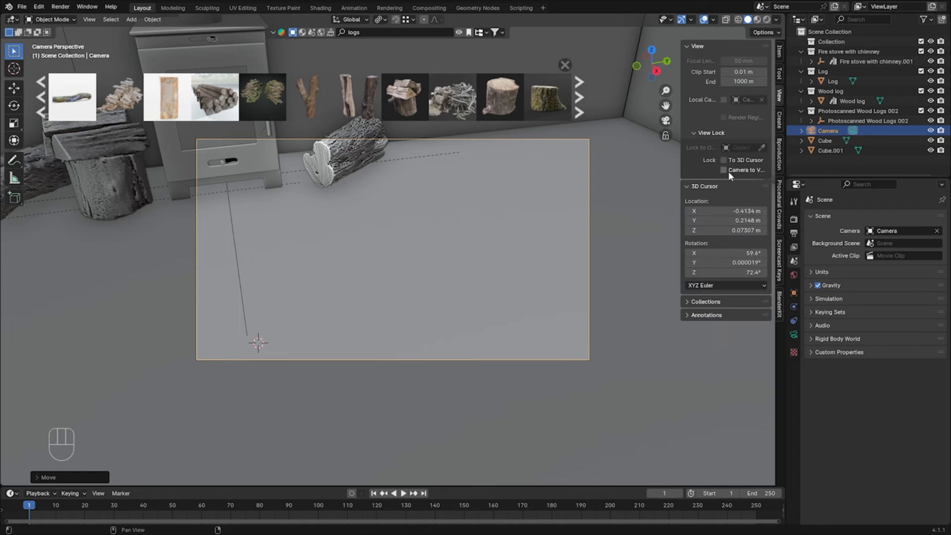
Step: Lock the camera to view to frame the stove, enable its composition guides, then unlock it
left_click(723, 170)
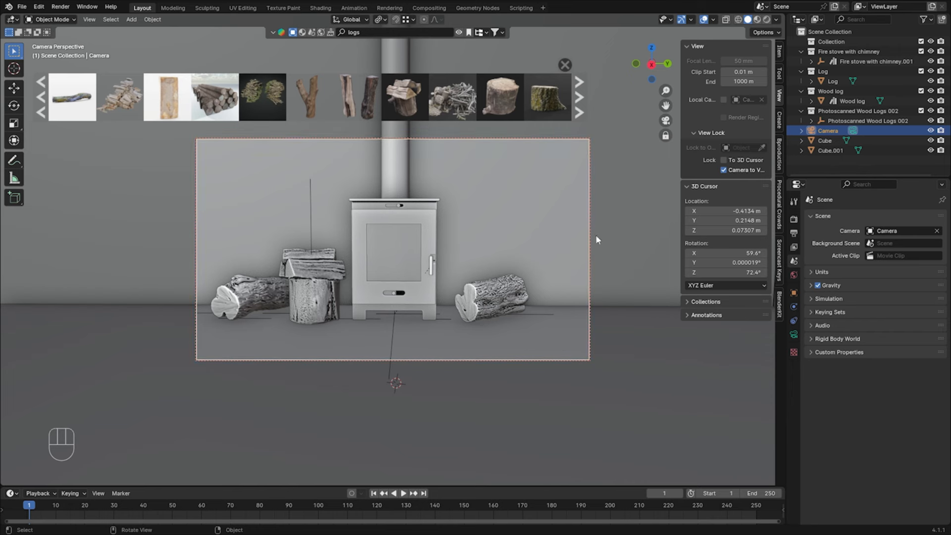
mouse_move(794, 336)
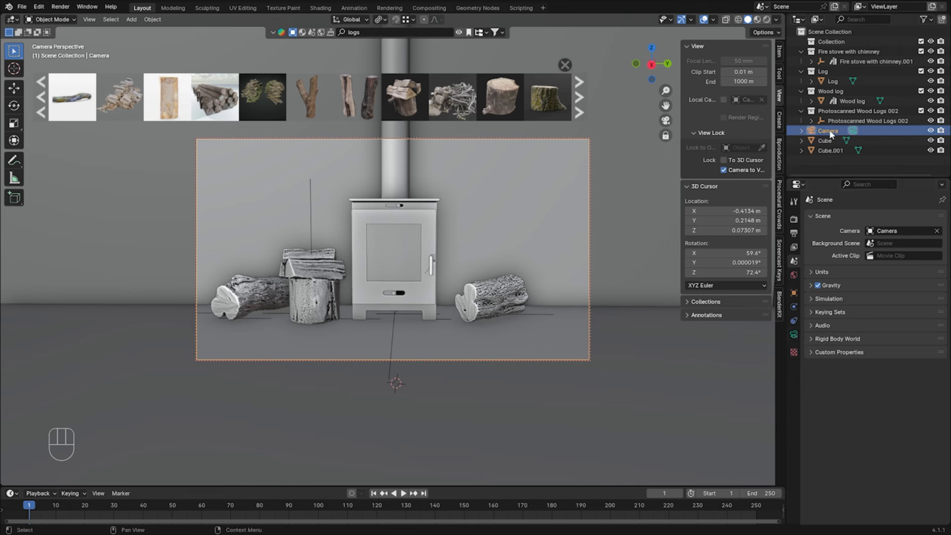
left_click(793, 334)
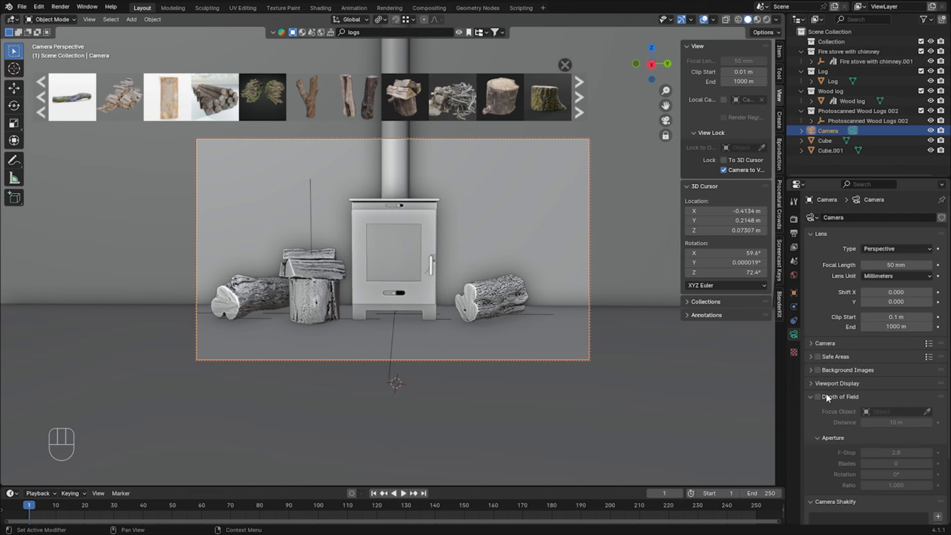
left_click(837, 382)
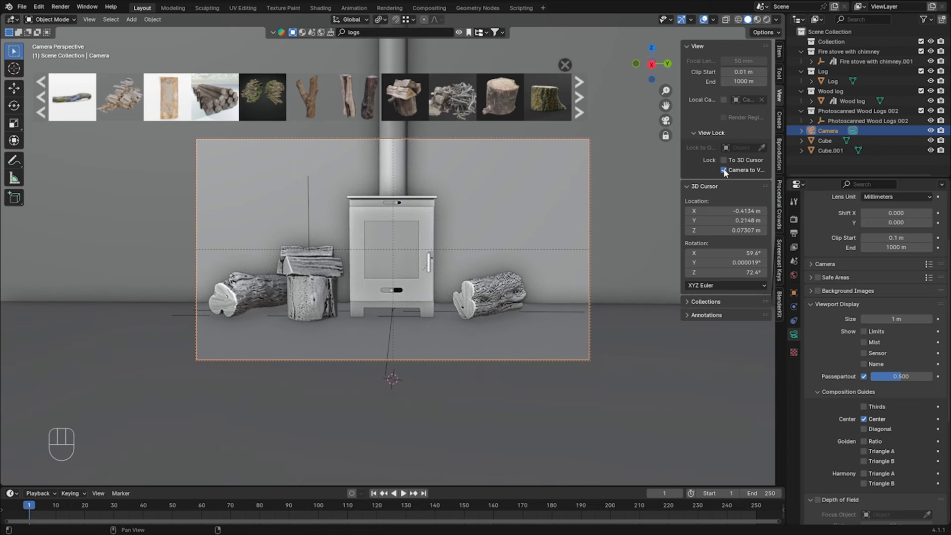
left_click(724, 170)
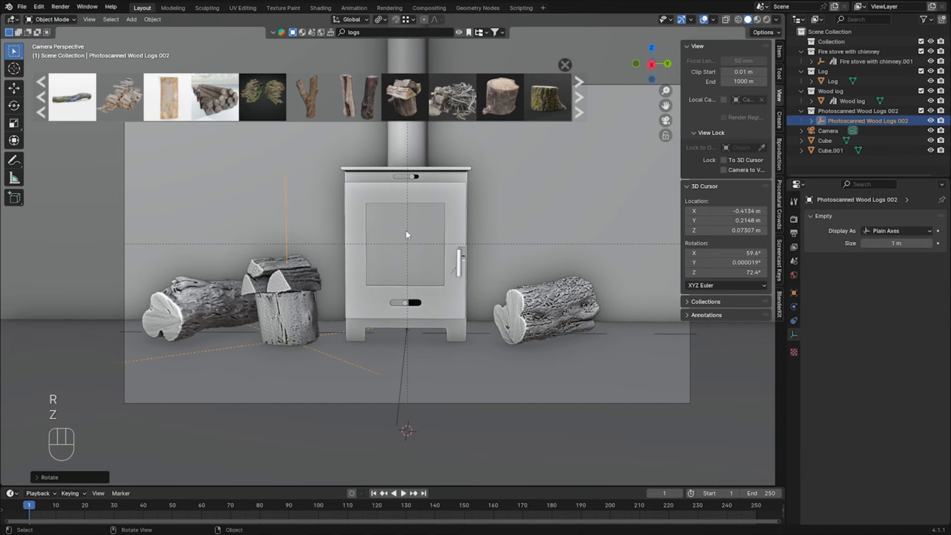
Step: Turn the log group and search BlenderKit for a stool to place beside the stove
key("g")
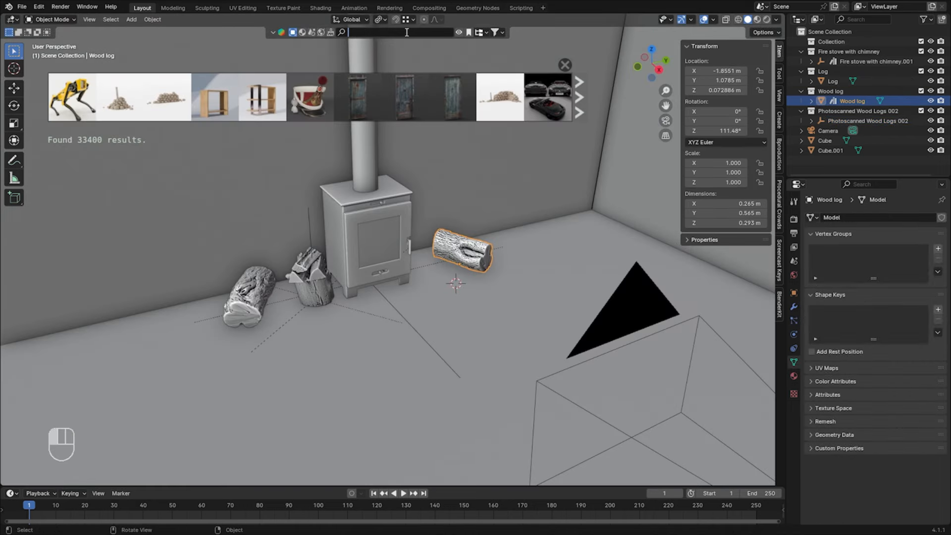
type("stool")
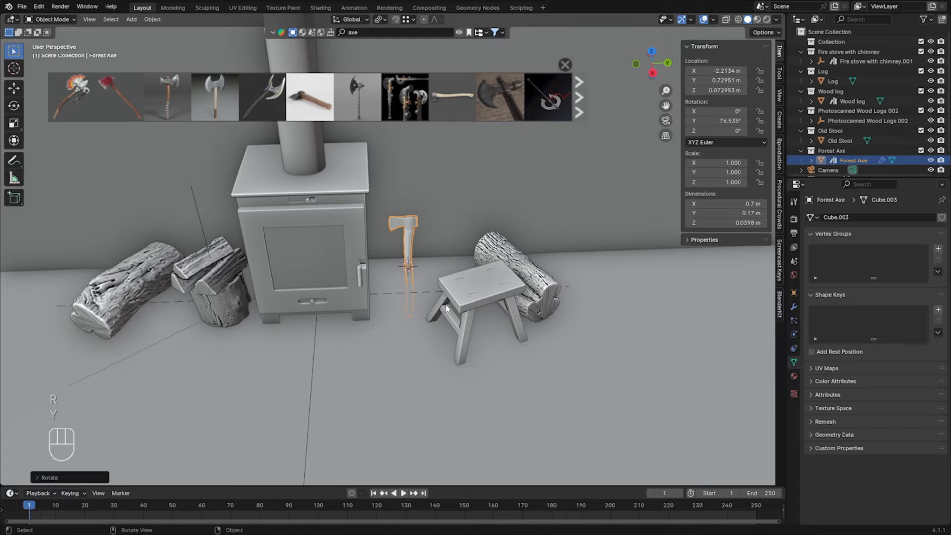
Step: Stand the axe upright against the stove and search for a kettle to set on the stool
key("g")
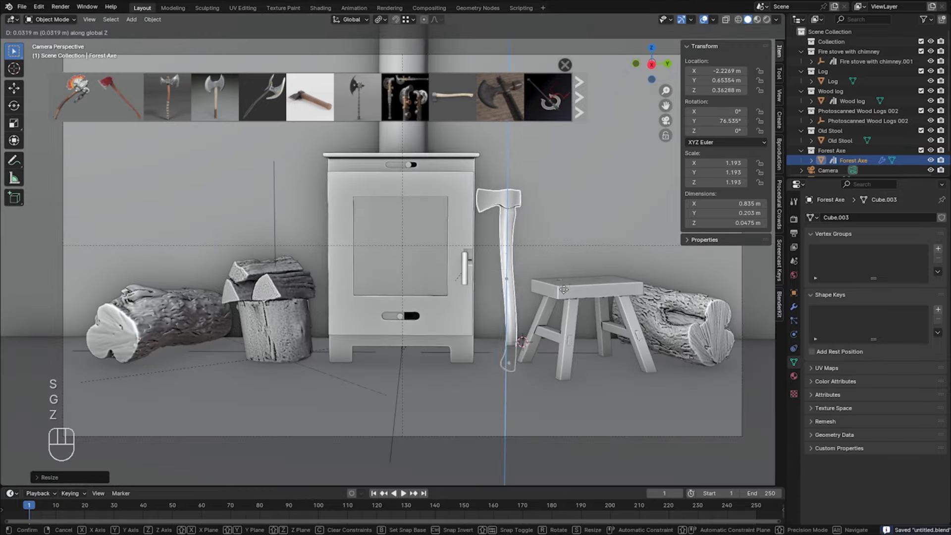
type("kettle")
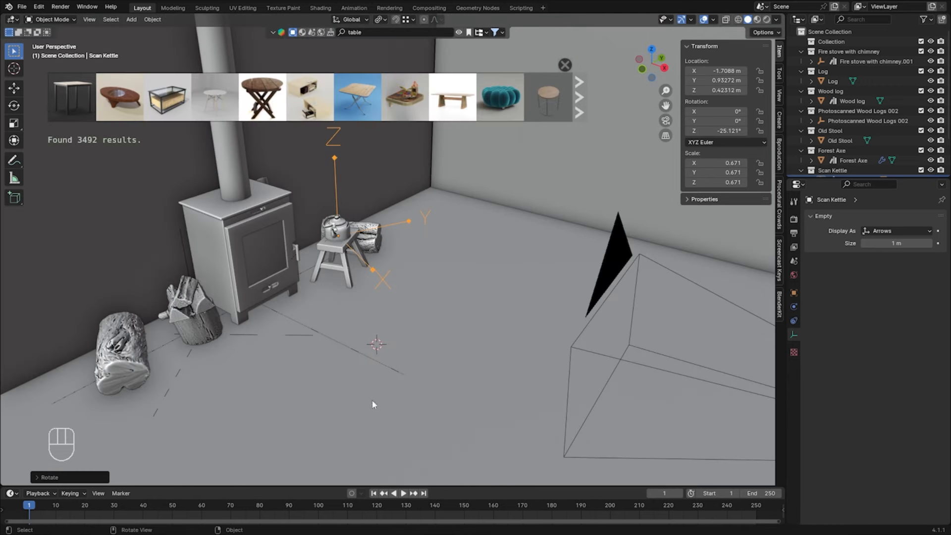
Step: Add the coffee table asset, size it to fill the camera foreground, then select the room box to adjust it
left_click(578, 97)
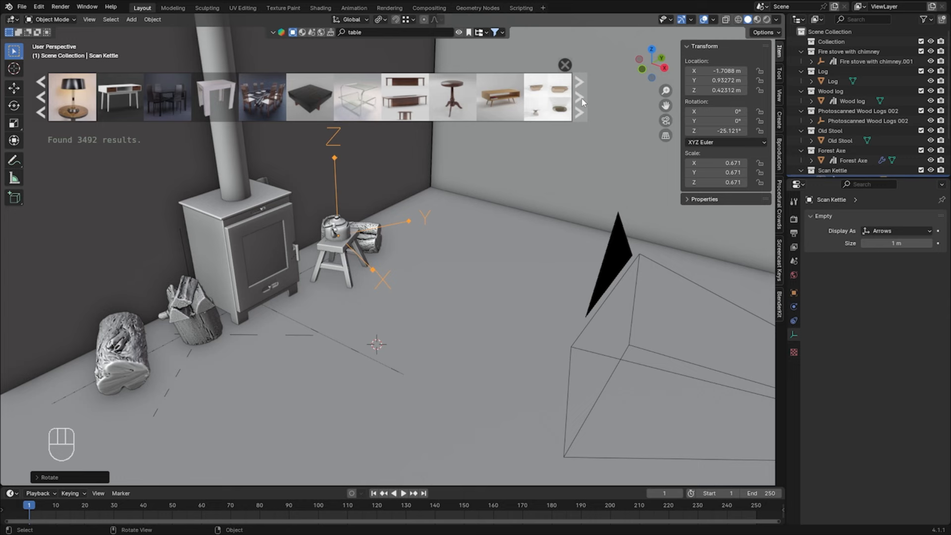
left_click(579, 102)
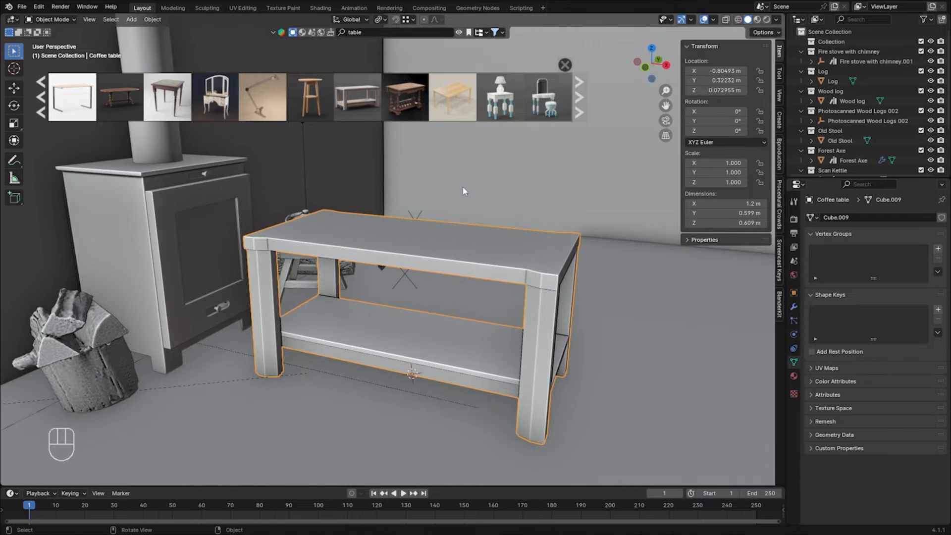
key("s")
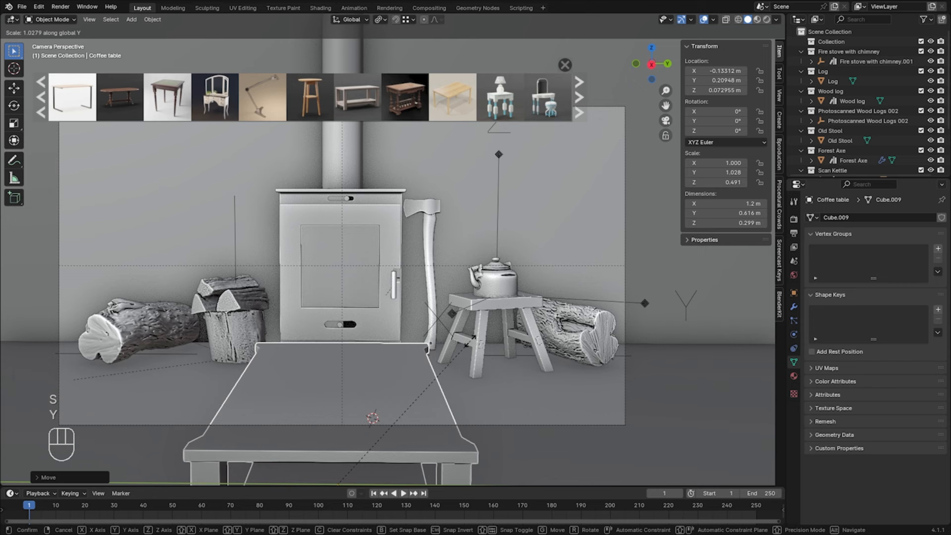
mouse_move(373, 418)
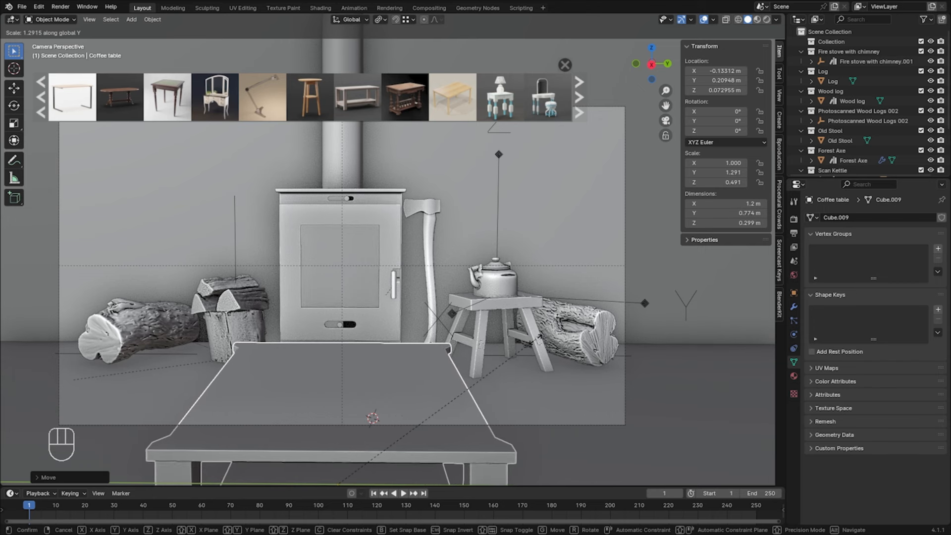
left_click(510, 356)
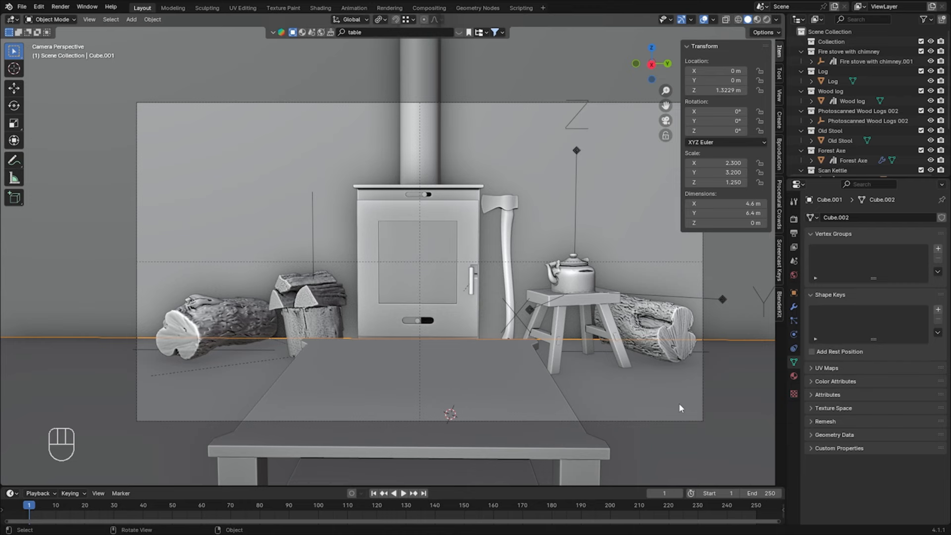
mouse_move(704, 370)
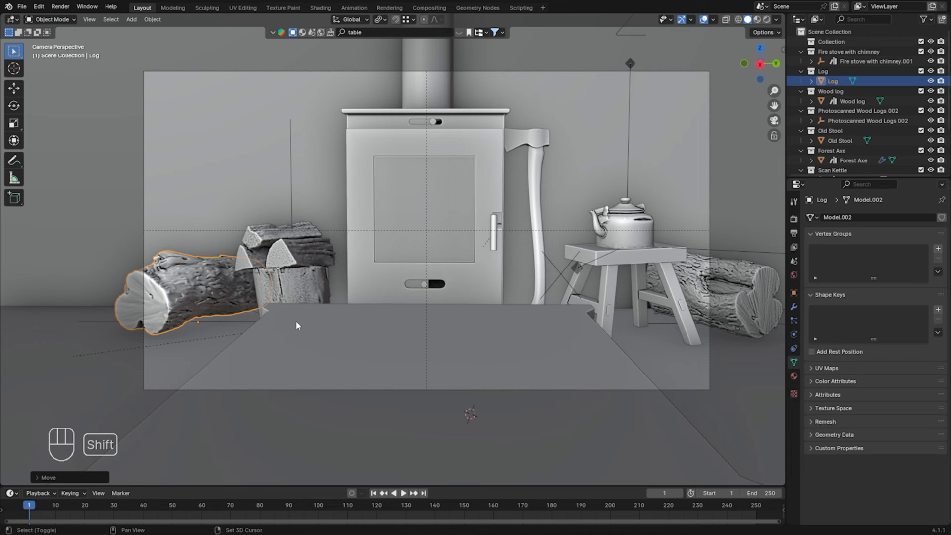
Step: Place a cup and saucer, then search for a teapot and pie slices for the table
left_click(296, 321)
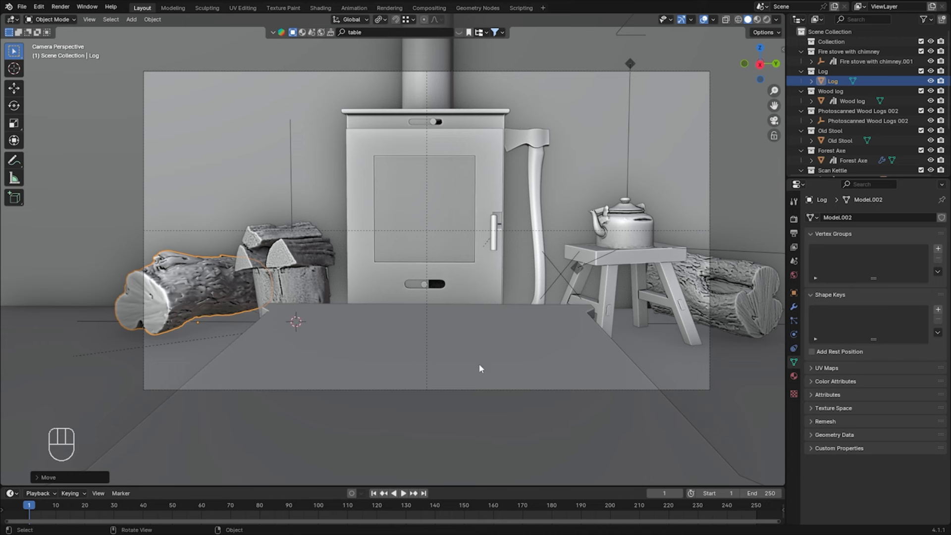
mouse_move(418, 38)
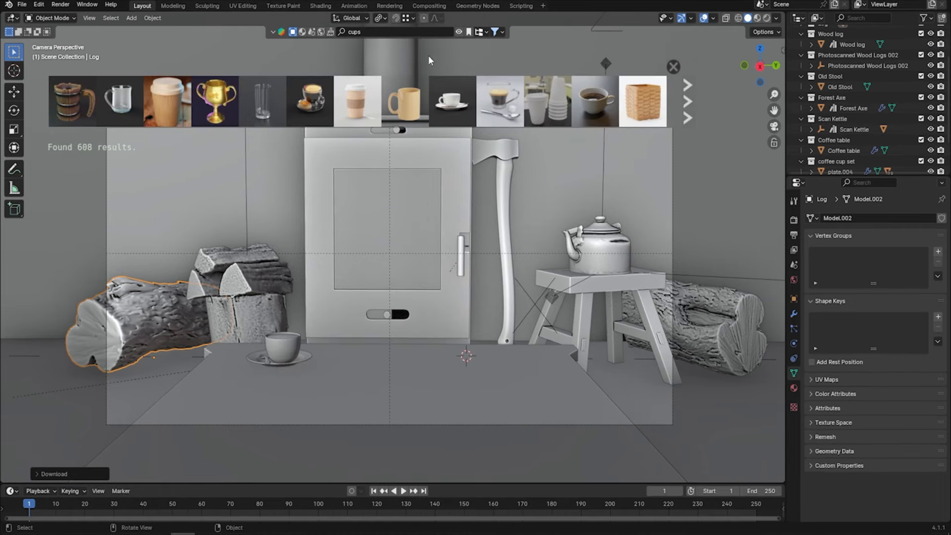
type("teapot")
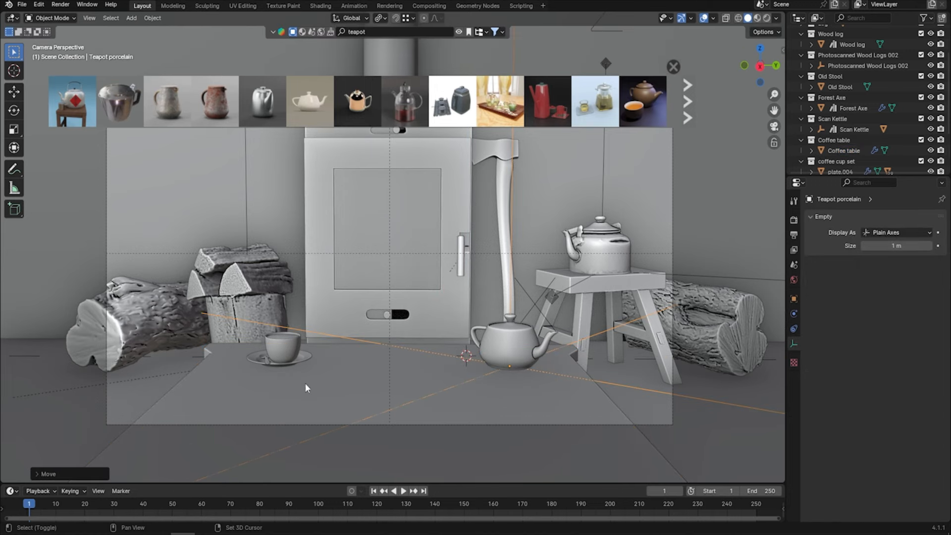
type("pie")
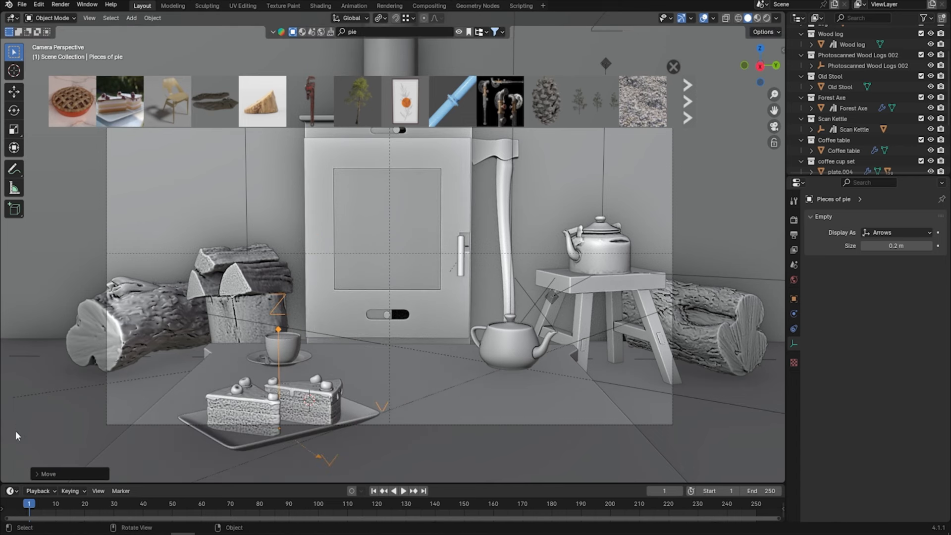
mouse_move(112, 392)
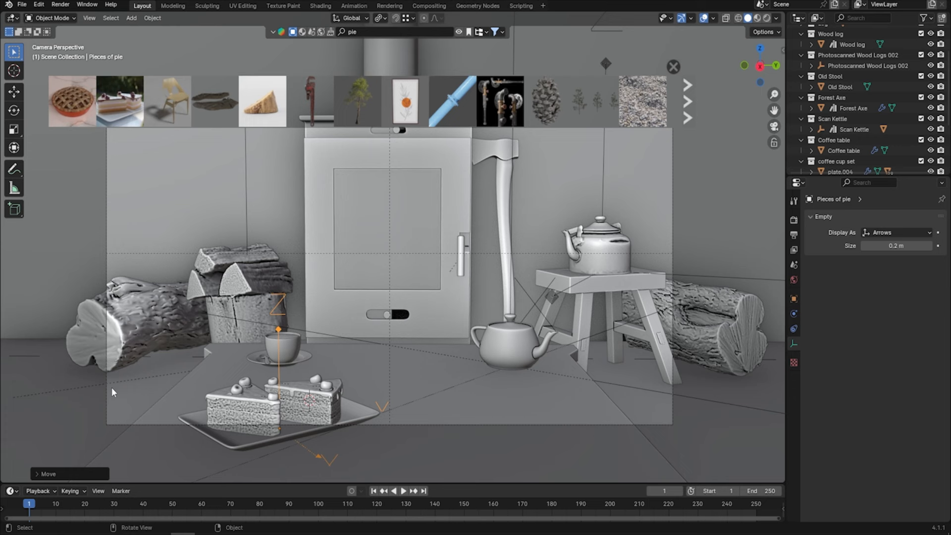
mouse_move(58, 437)
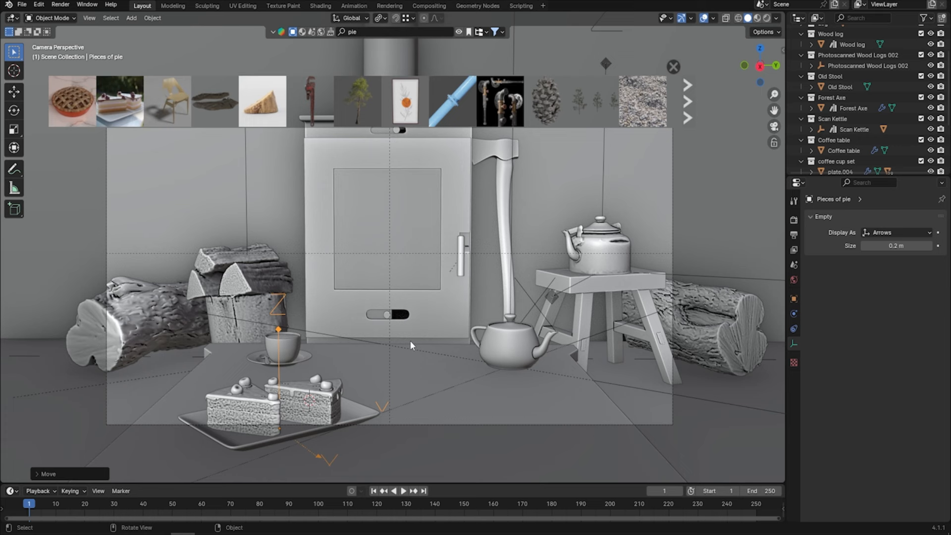
Step: Add the plate of cookies and nudge it into place on the table
left_click(503, 406)
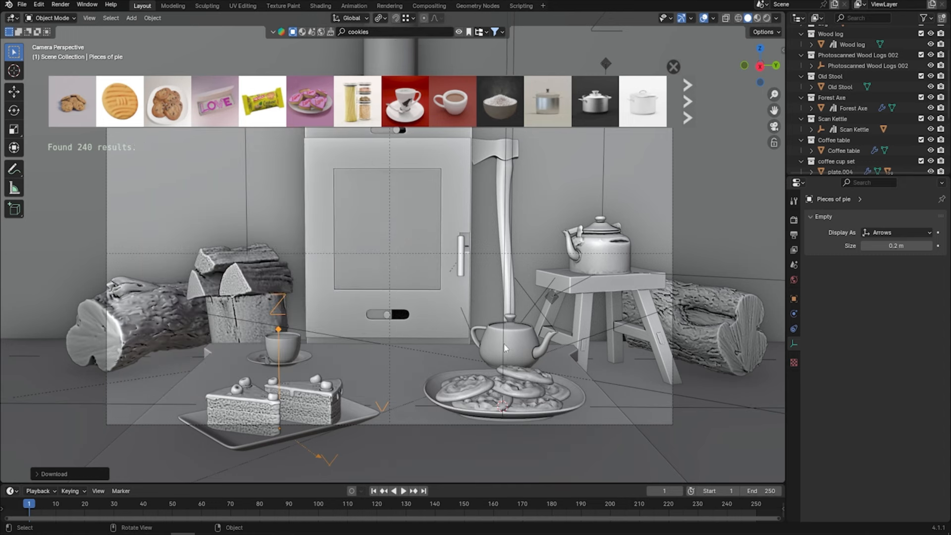
key("g")
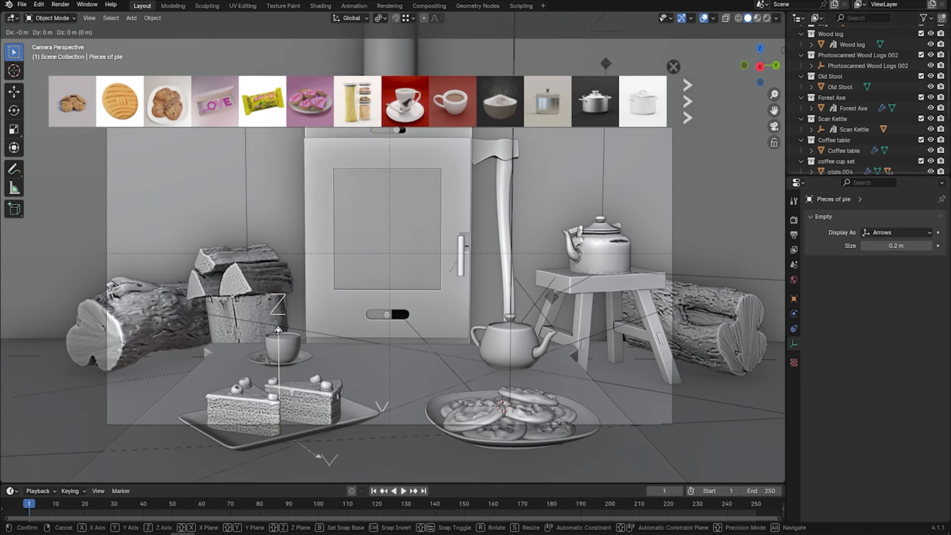